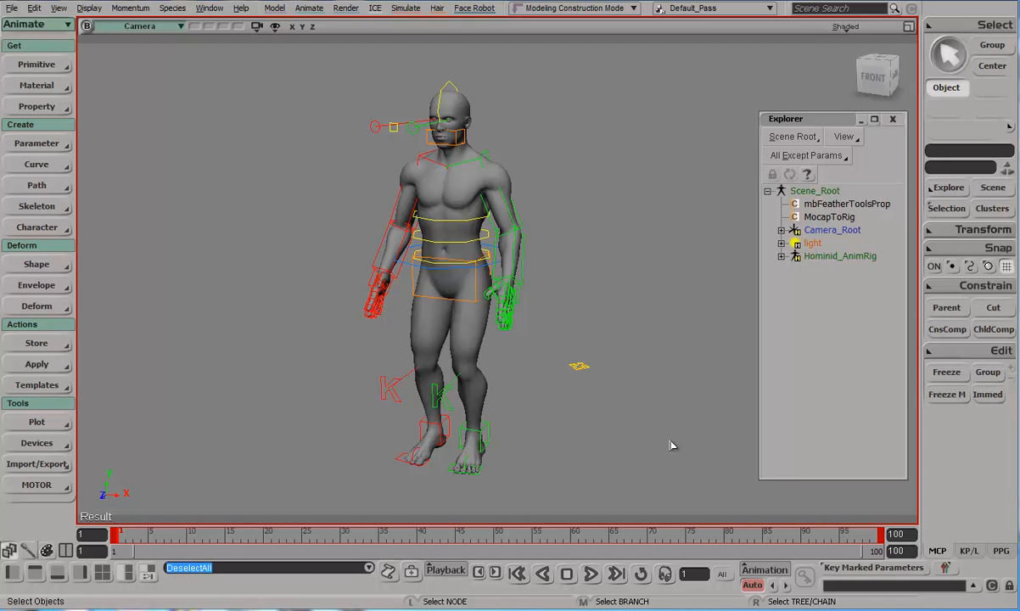
mouse_move(625, 263)
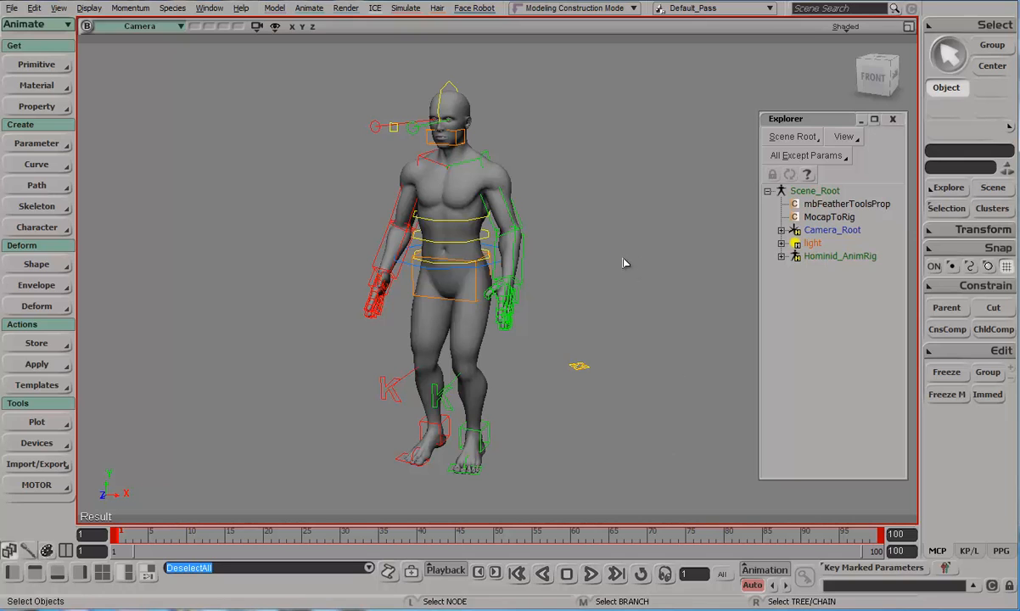
Orbit the viewport to view the rigged character straight on from the front.
left_click_drag(624, 263, 652, 262)
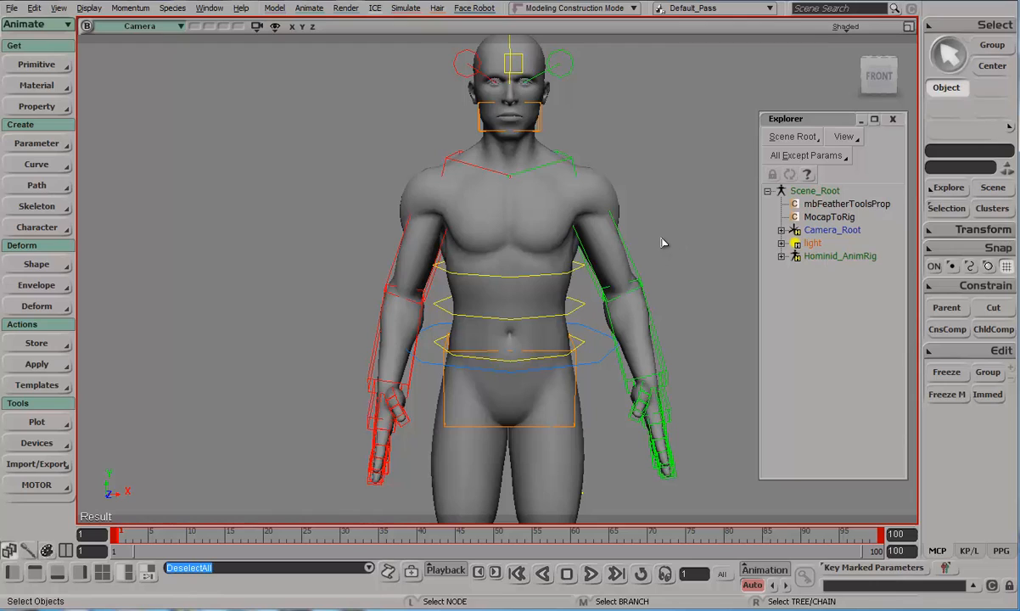
mouse_move(517, 219)
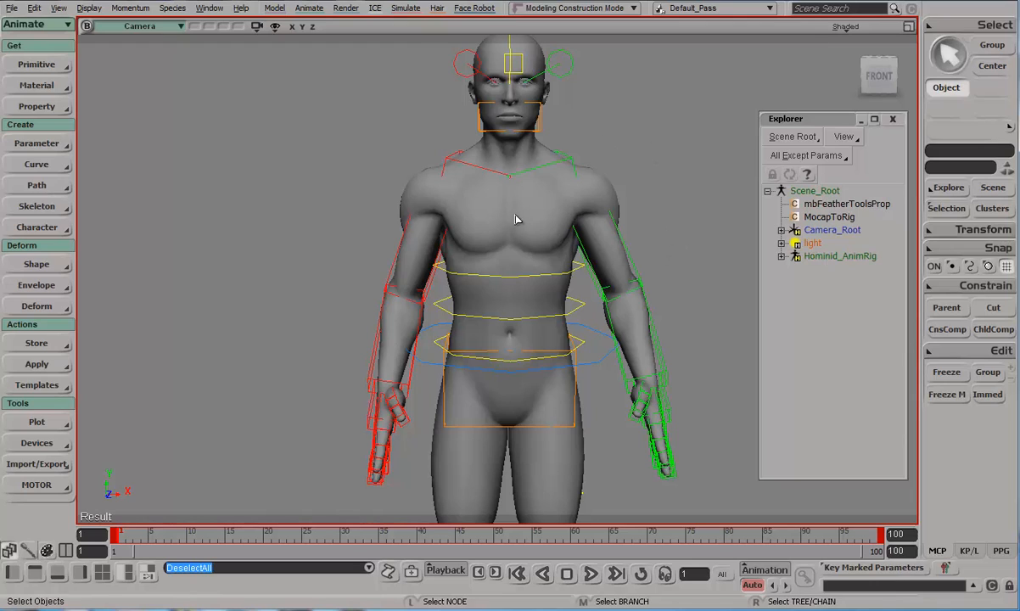
mouse_move(534, 224)
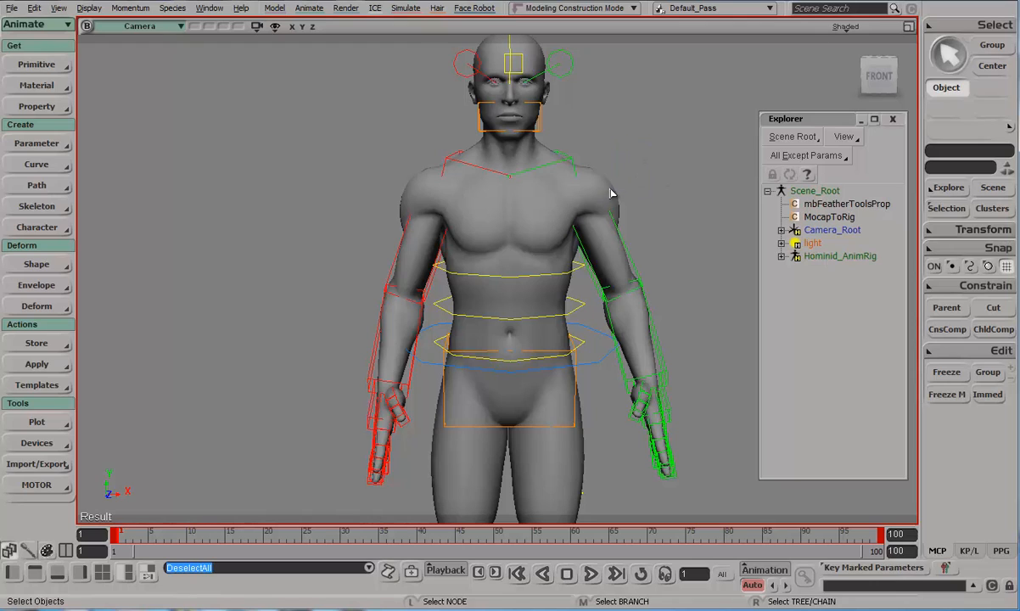
mouse_move(599, 199)
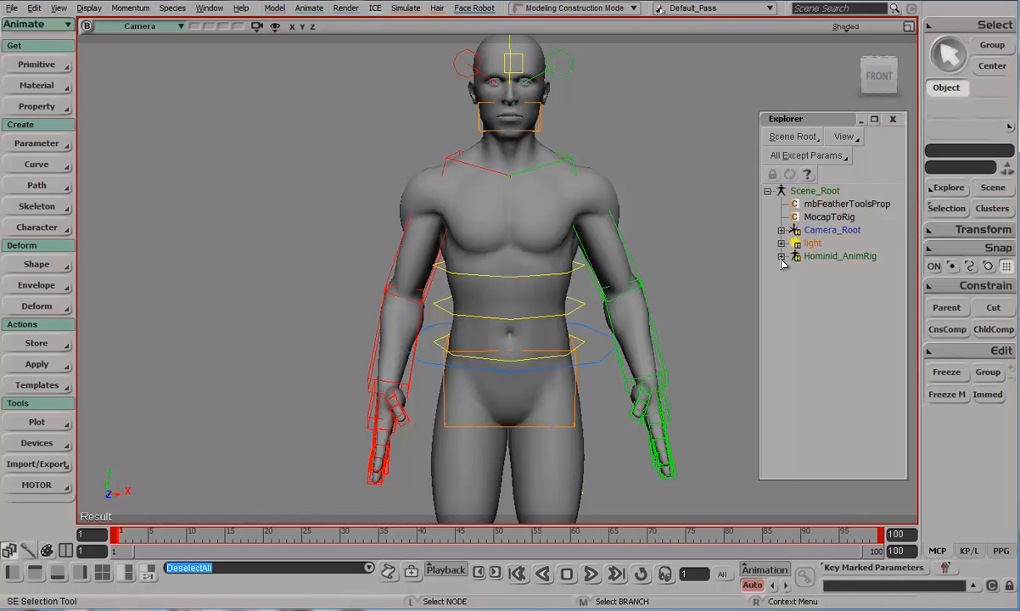
Expand Hominid_AnimRig and set GeoRndr_Grp Selectability to 'No effect on members'.
left_click(782, 256)
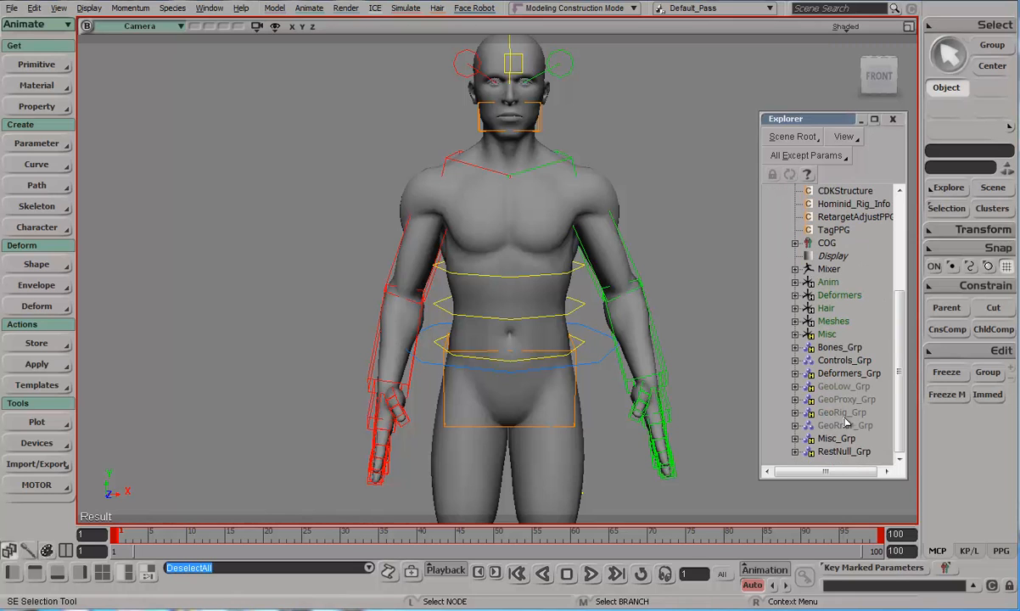
mouse_move(856, 425)
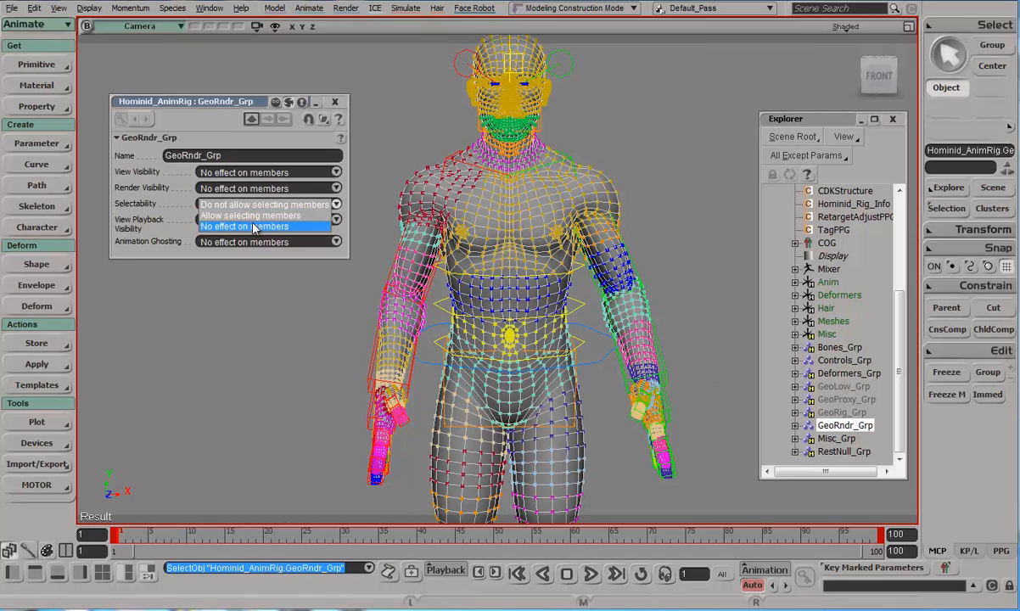
left_click(250, 216)
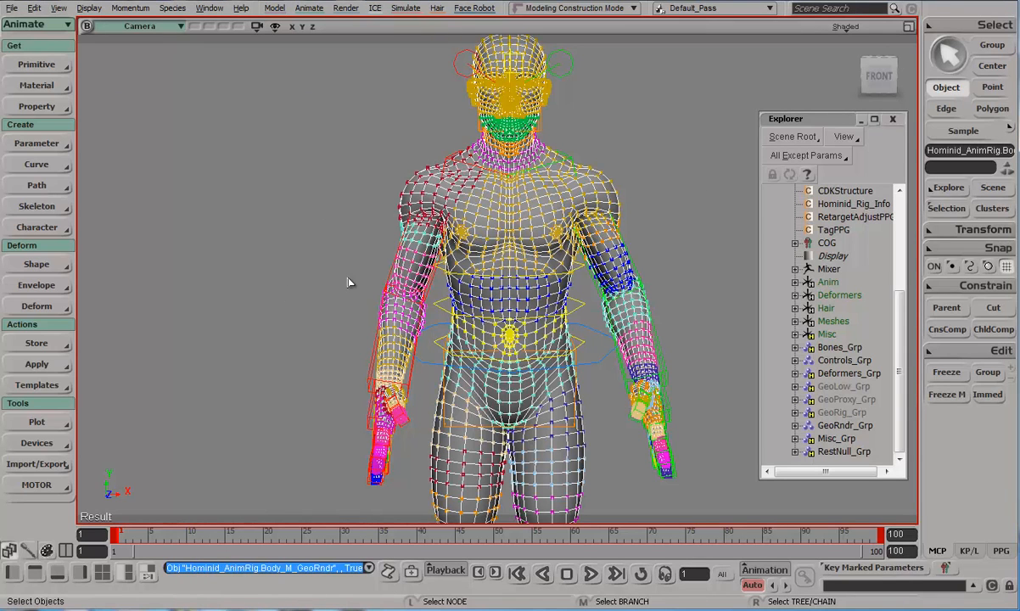
mouse_move(28, 546)
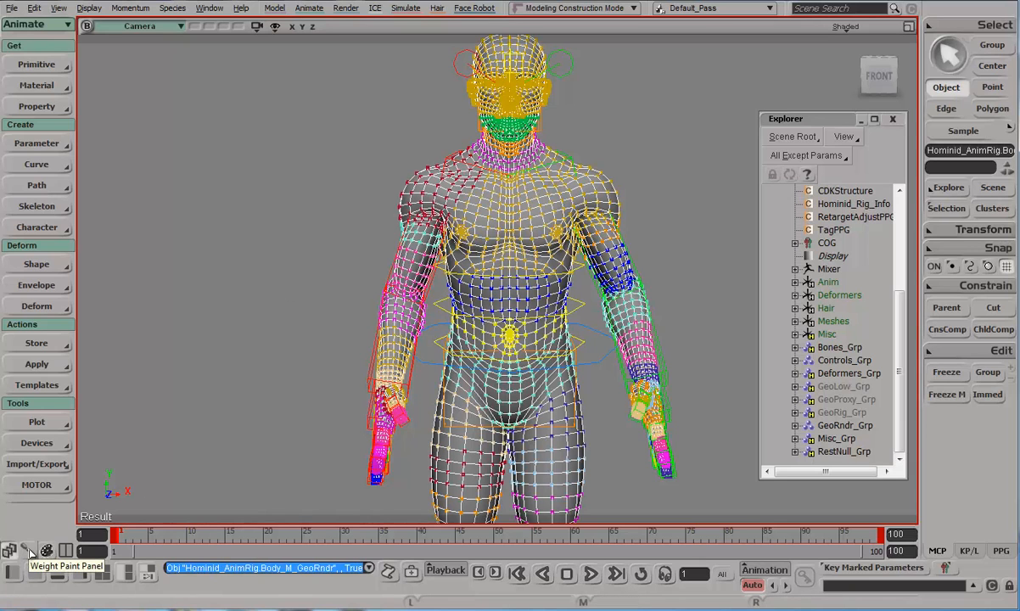
Show the Weight Paint Panel and the body mesh's Weight Editor table.
left_click(28, 546)
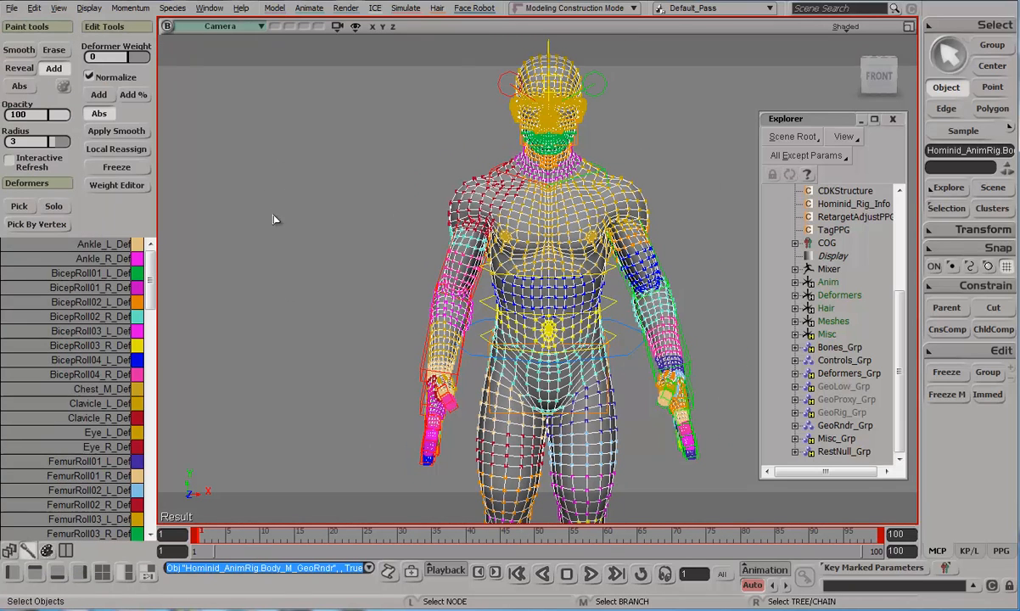
left_click(117, 185)
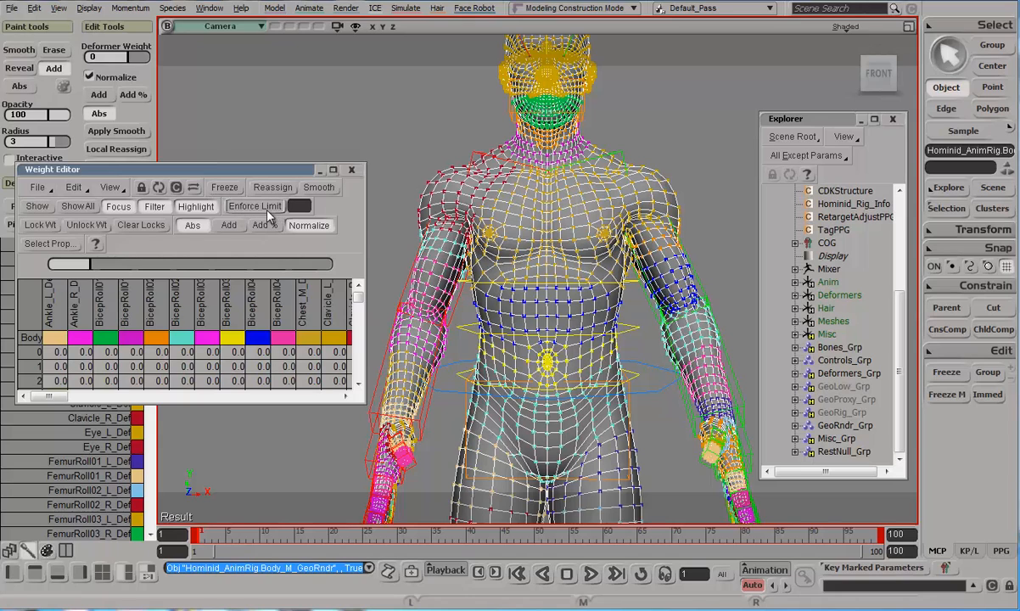
Enforce a maximum of 2 deformers per vertex on the body envelope.
left_click(299, 206)
type("2")
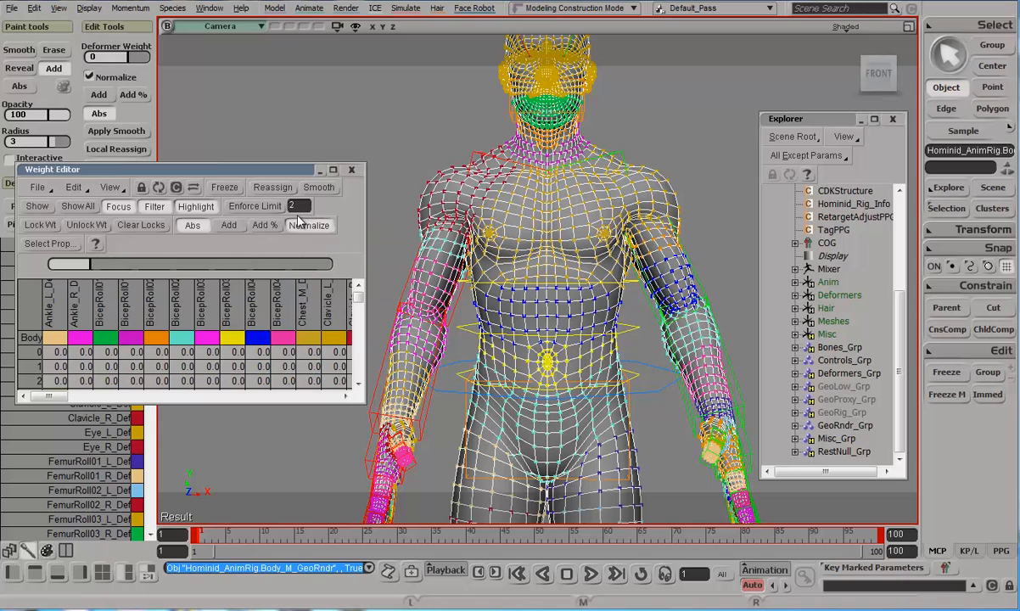
mouse_move(255, 205)
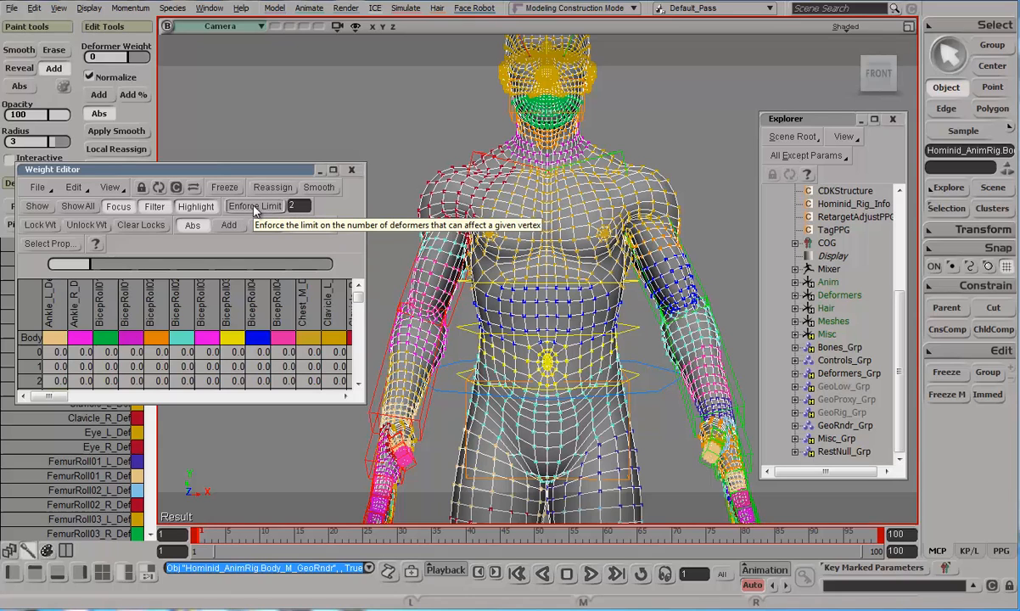
mouse_move(266, 217)
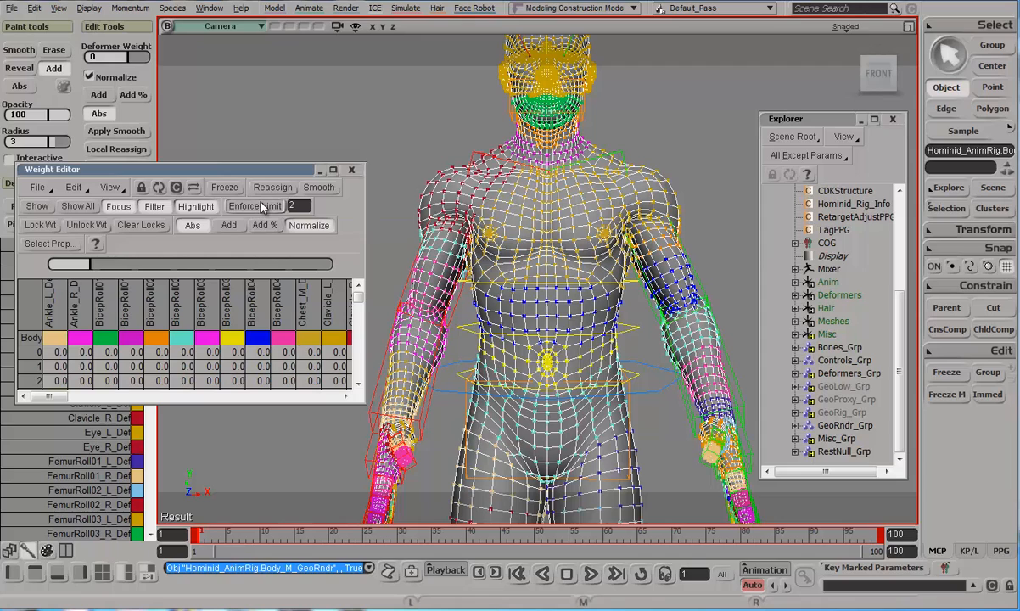
mouse_move(259, 206)
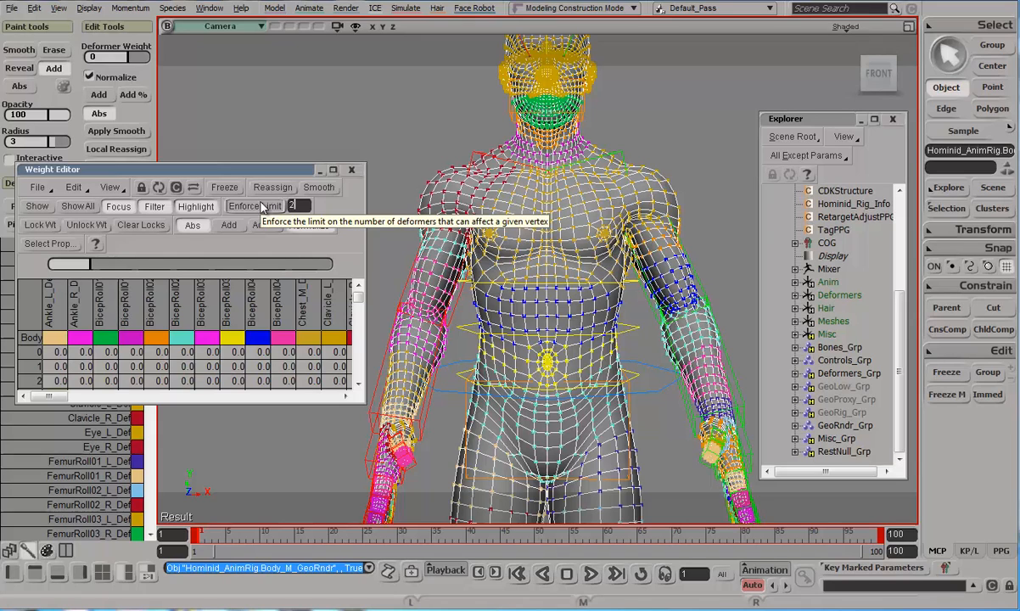
mouse_move(256, 214)
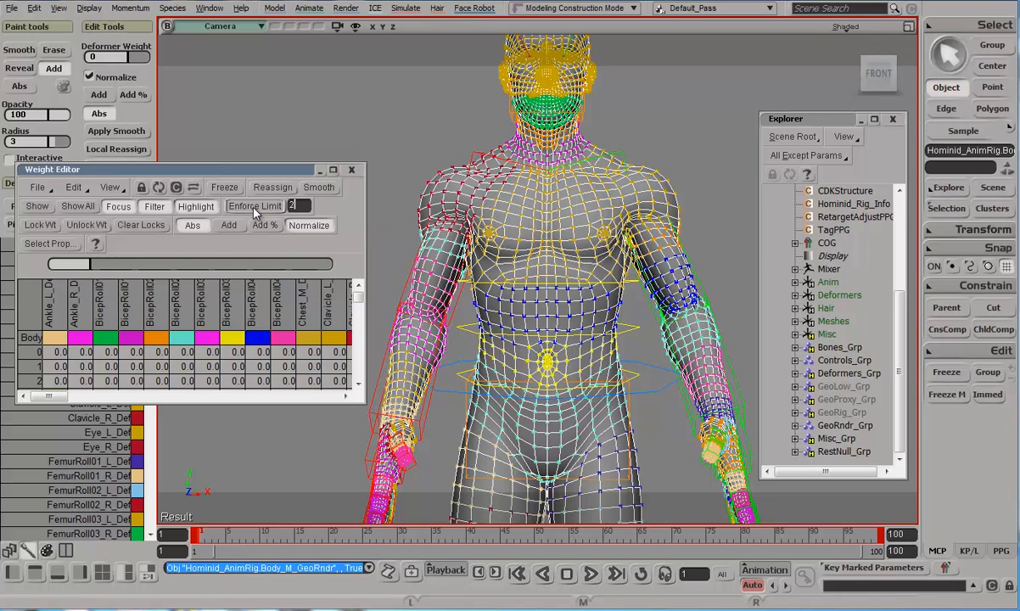
left_click(255, 205)
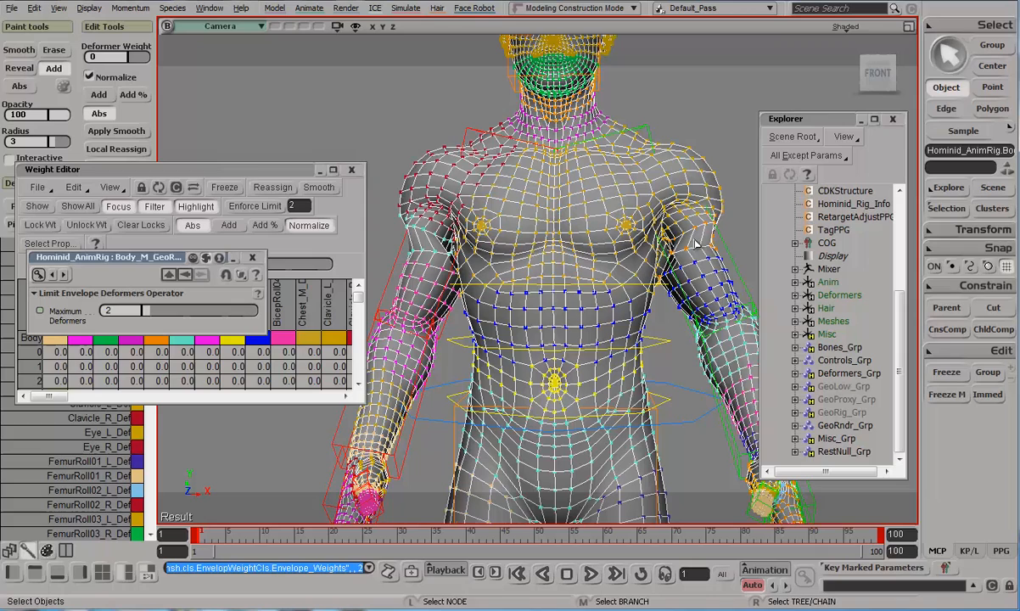
mouse_move(323, 212)
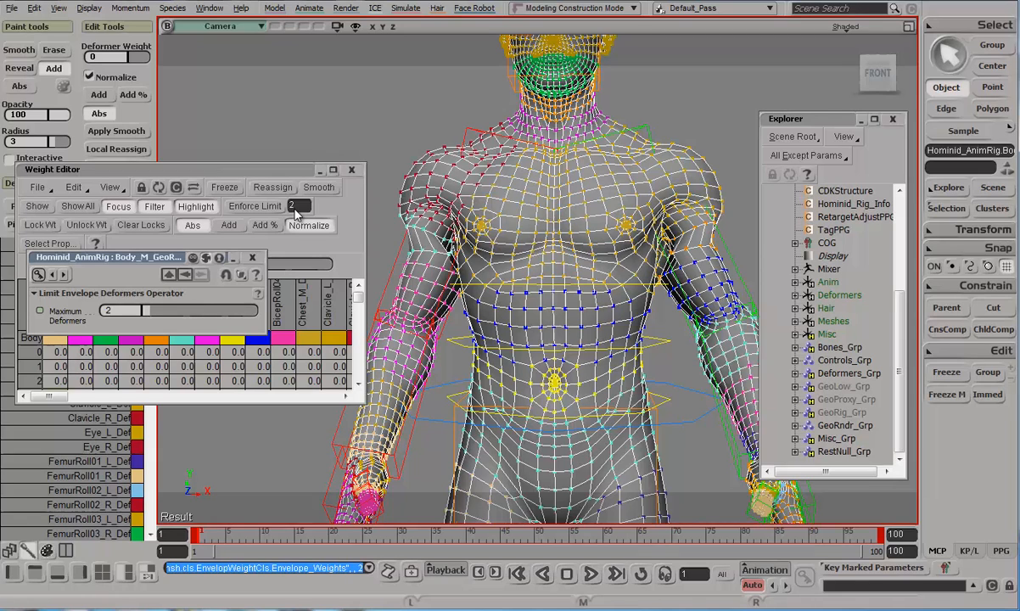
mouse_move(318, 187)
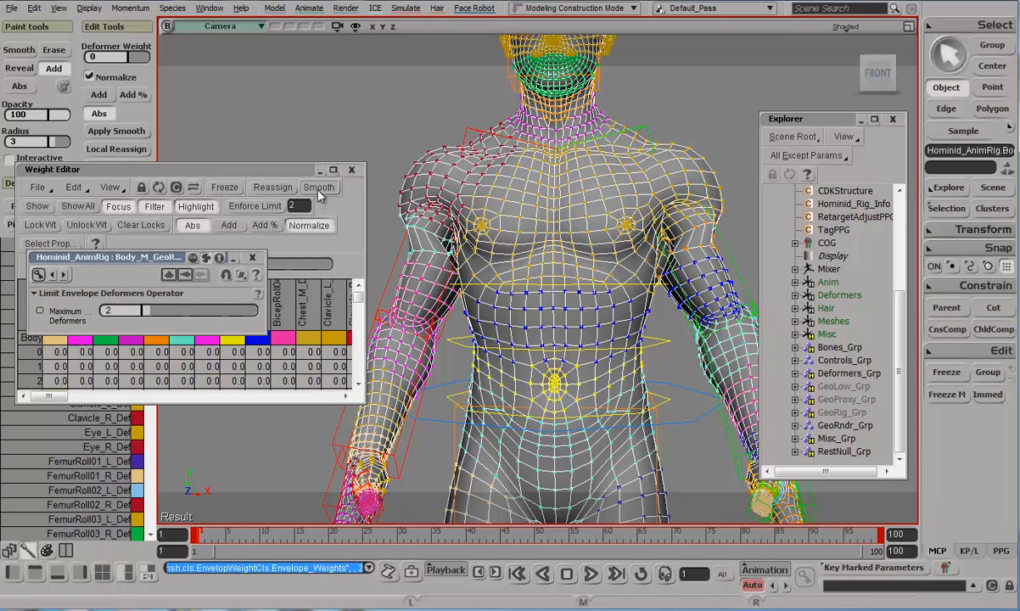
Smooth the body envelope weights with neighborhood depth 1 and distance profile scaling 4, then inspect.
left_click(318, 187)
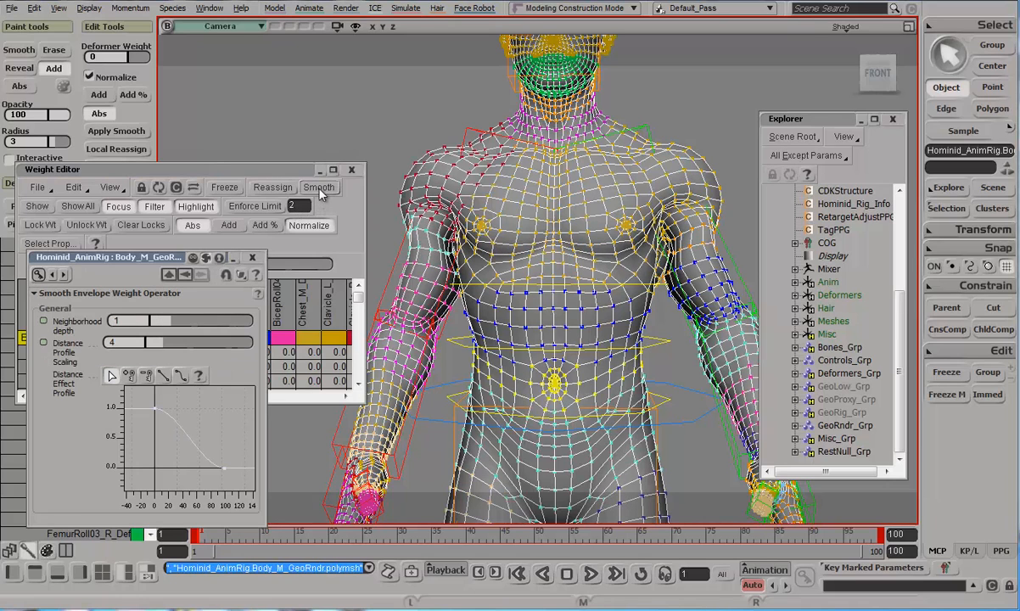
left_click(320, 188)
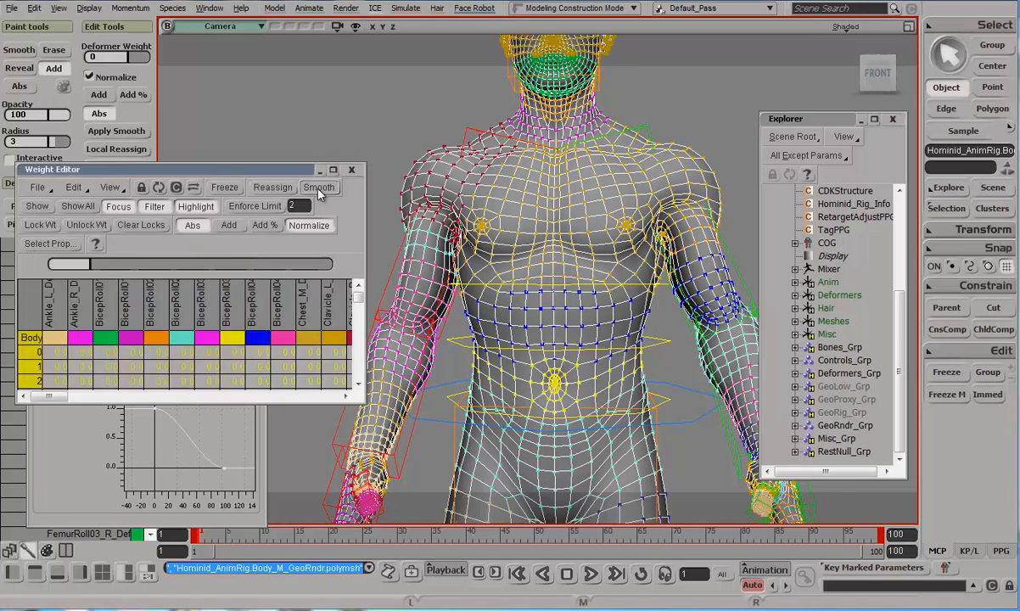
left_click(319, 188)
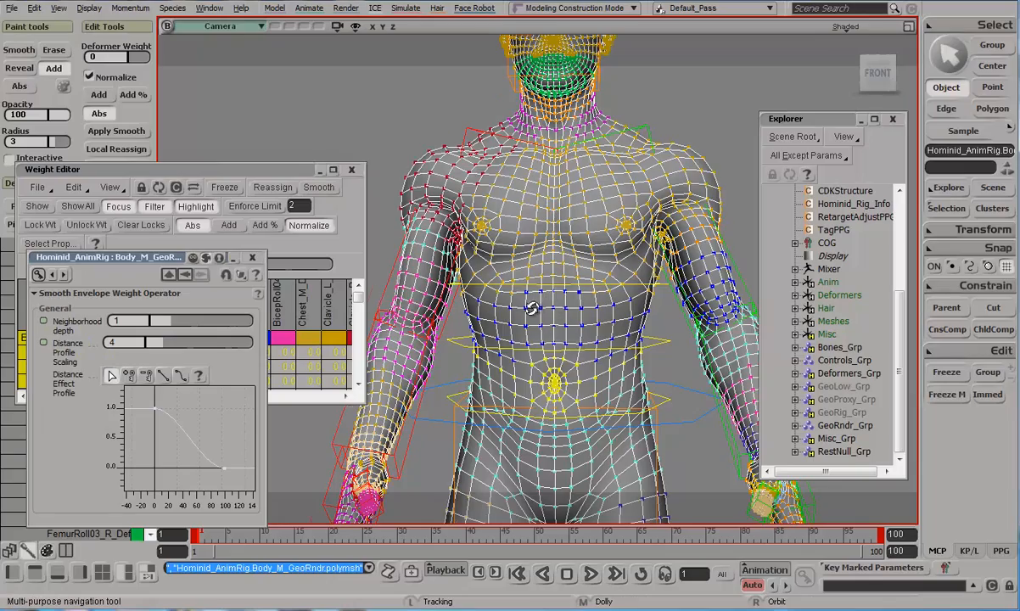
left_click_drag(530, 307, 491, 308)
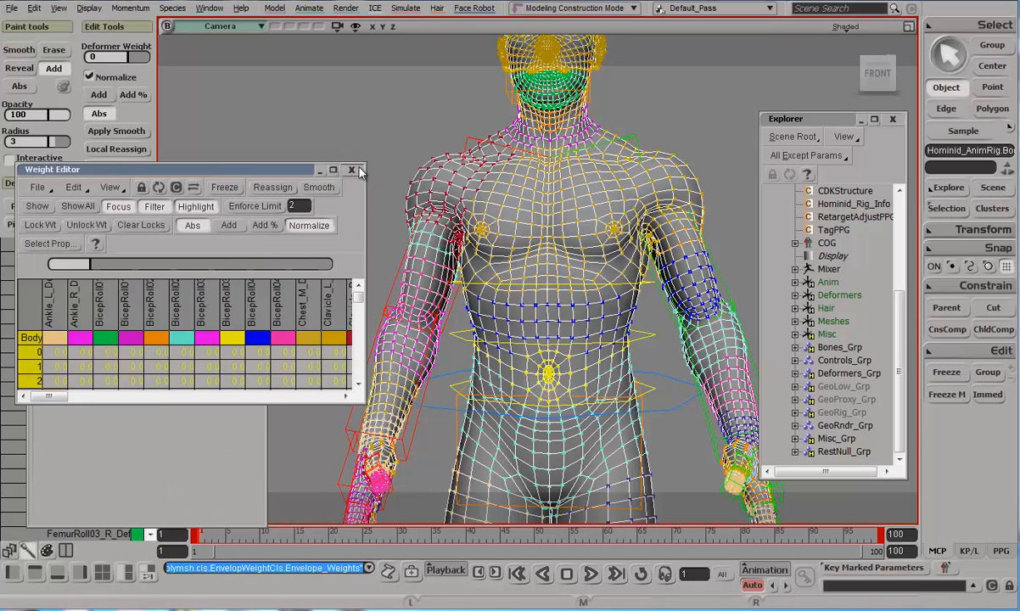
Close the Weight Editor, collapse the rig and select Hominid_AnimRig with its children.
left_click(352, 169)
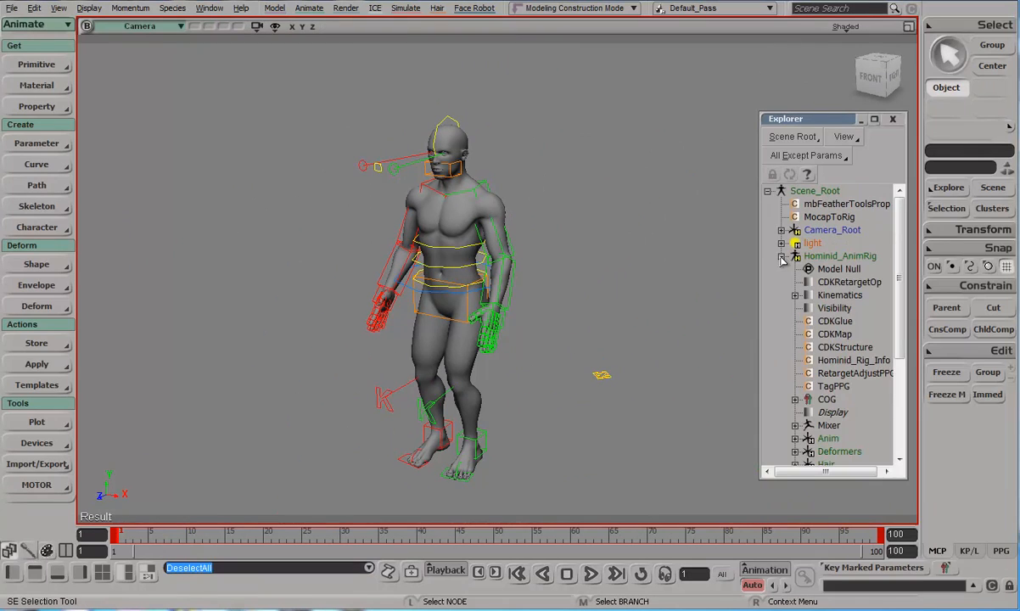
left_click(782, 256)
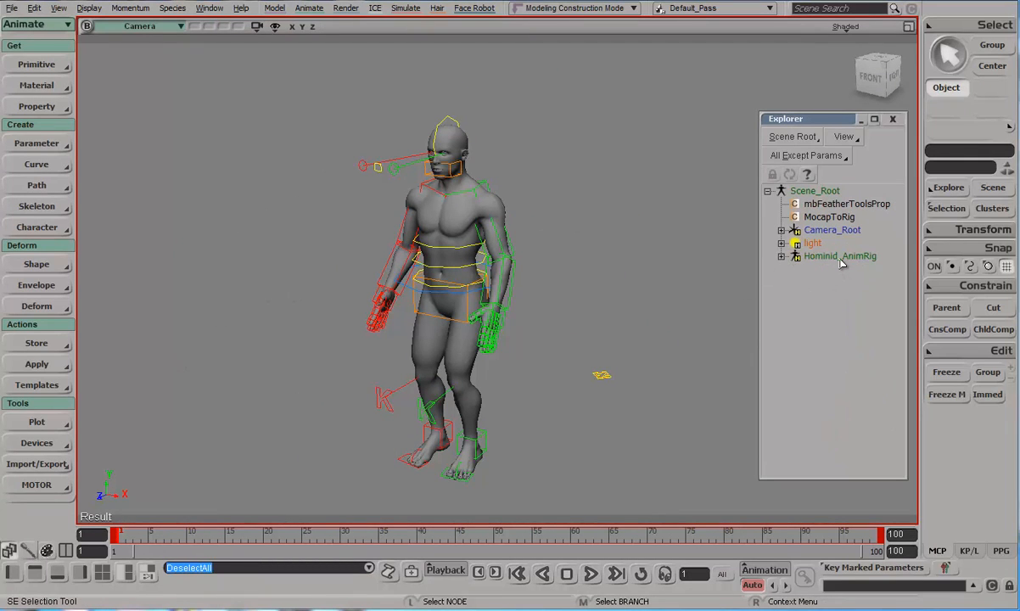
left_click(840, 256)
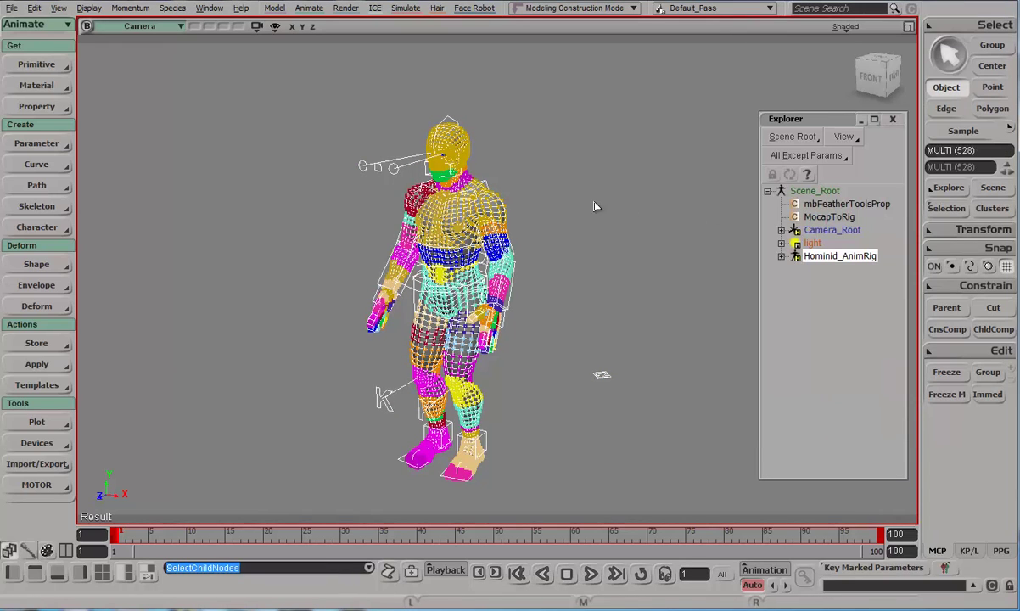
Plot all rig transformations over frames 1–100 with the fcurve fitting option toggled.
left_click(37, 421)
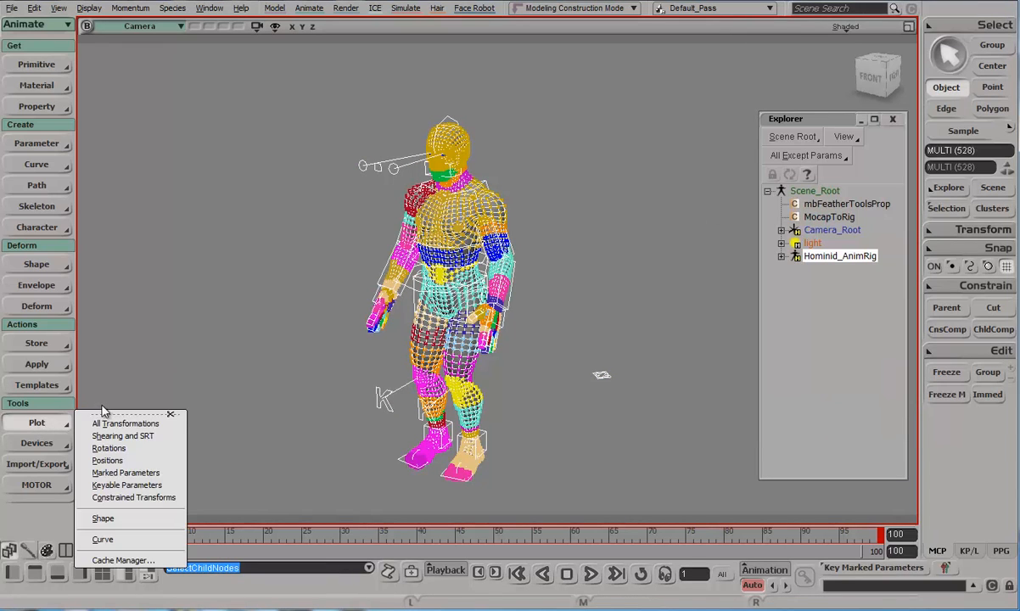
left_click(124, 424)
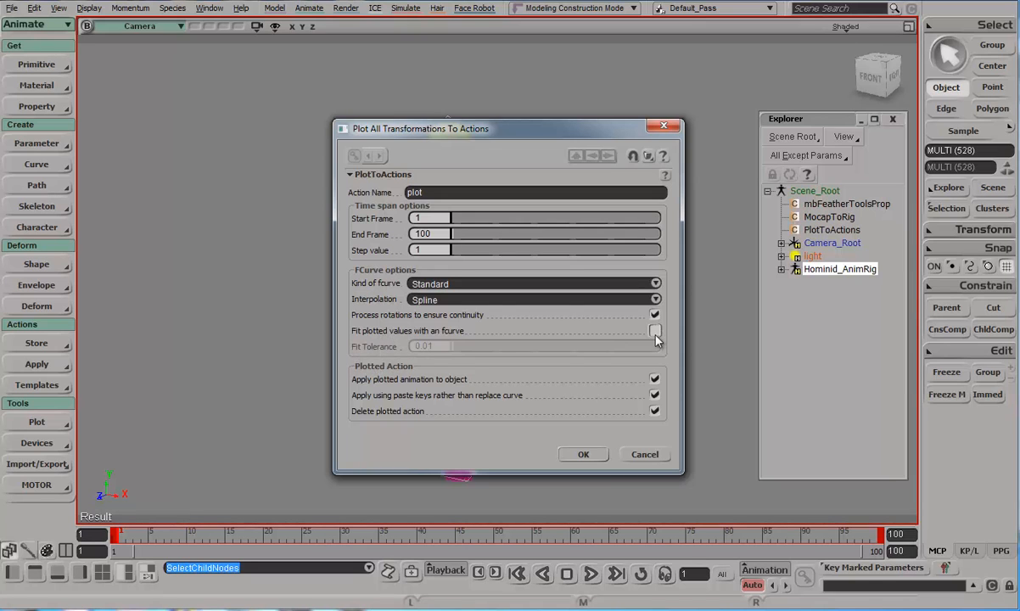
left_click(583, 454)
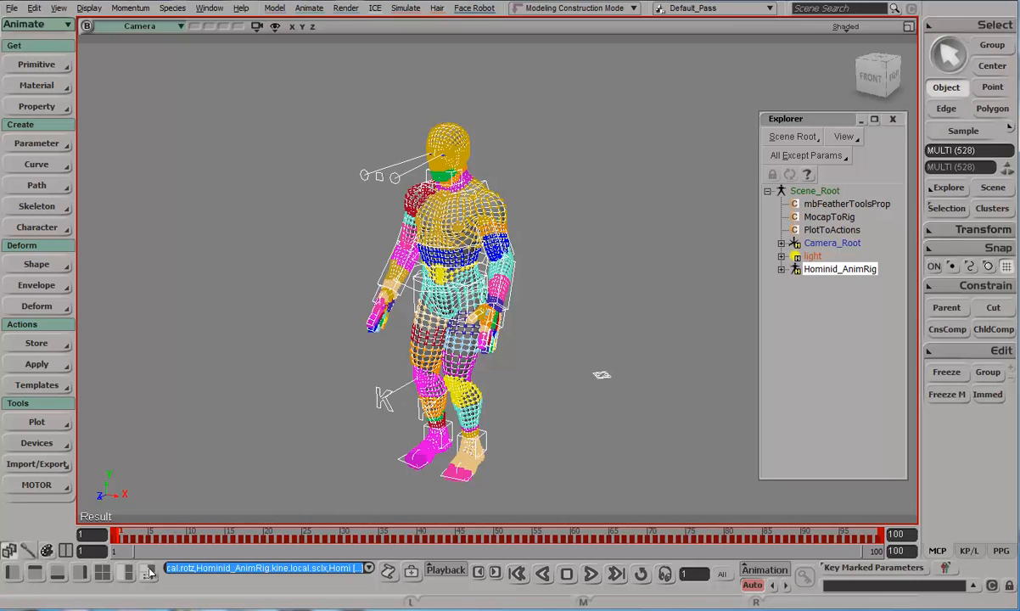
left_click(369, 570)
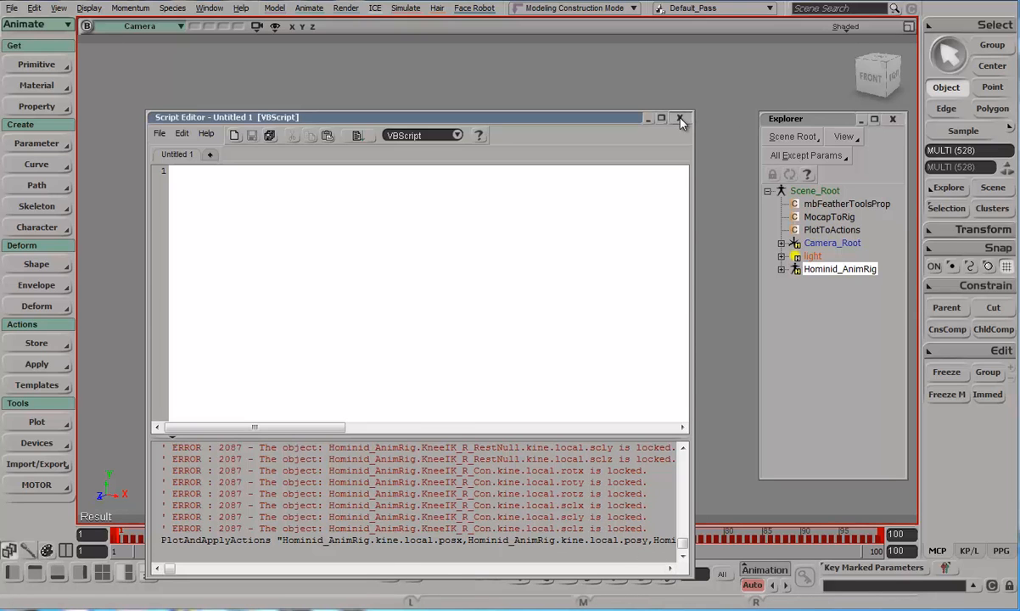
left_click(680, 122)
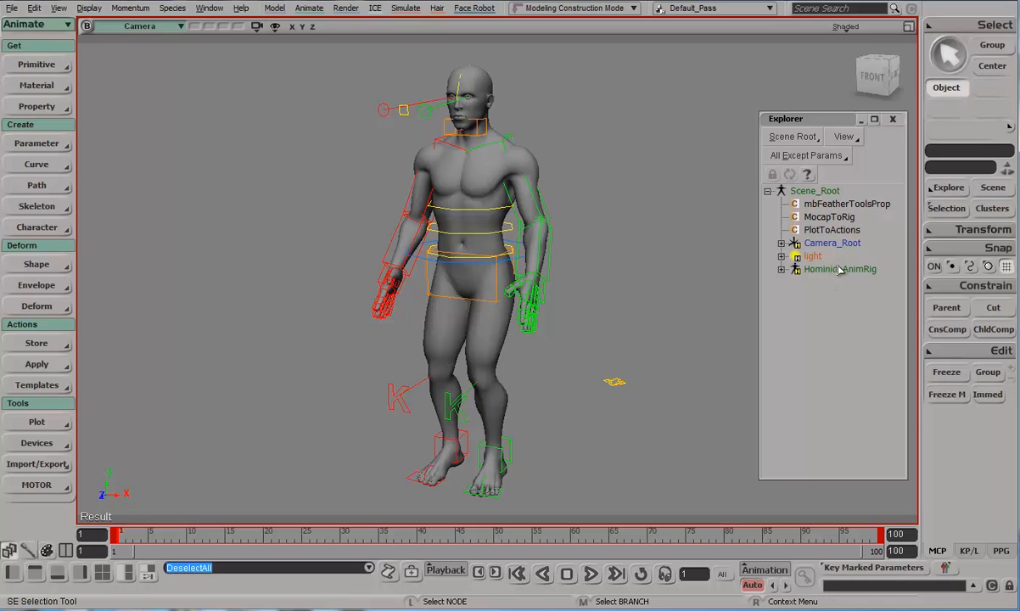
left_click(839, 269)
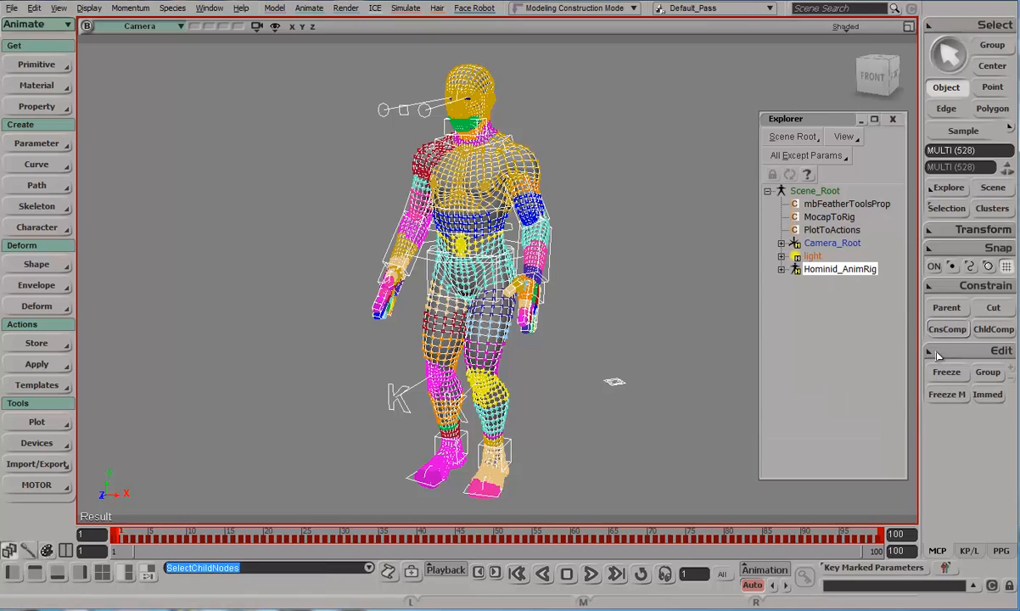
left_click(985, 286)
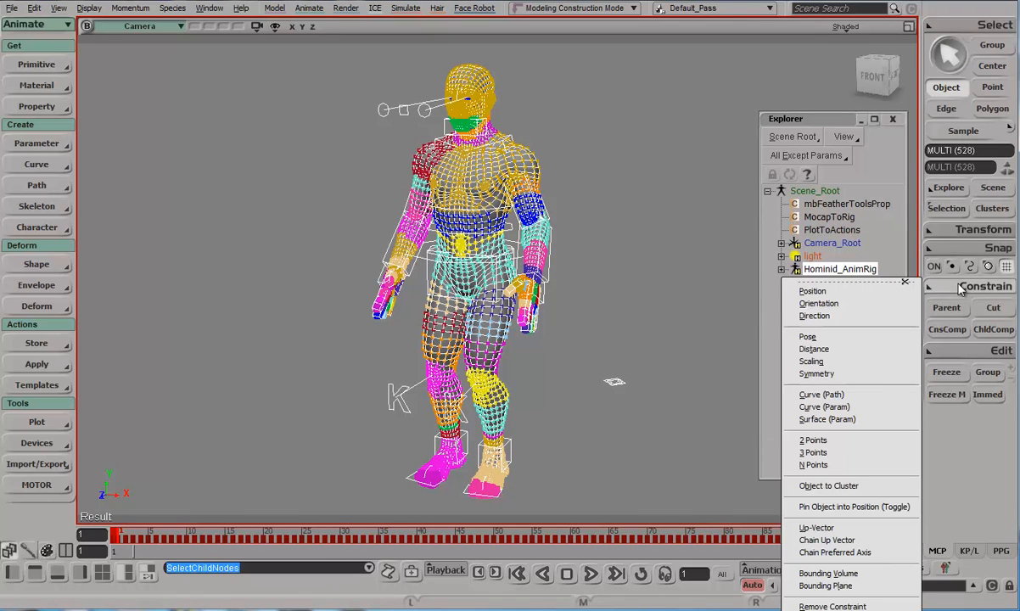
mouse_move(414, 100)
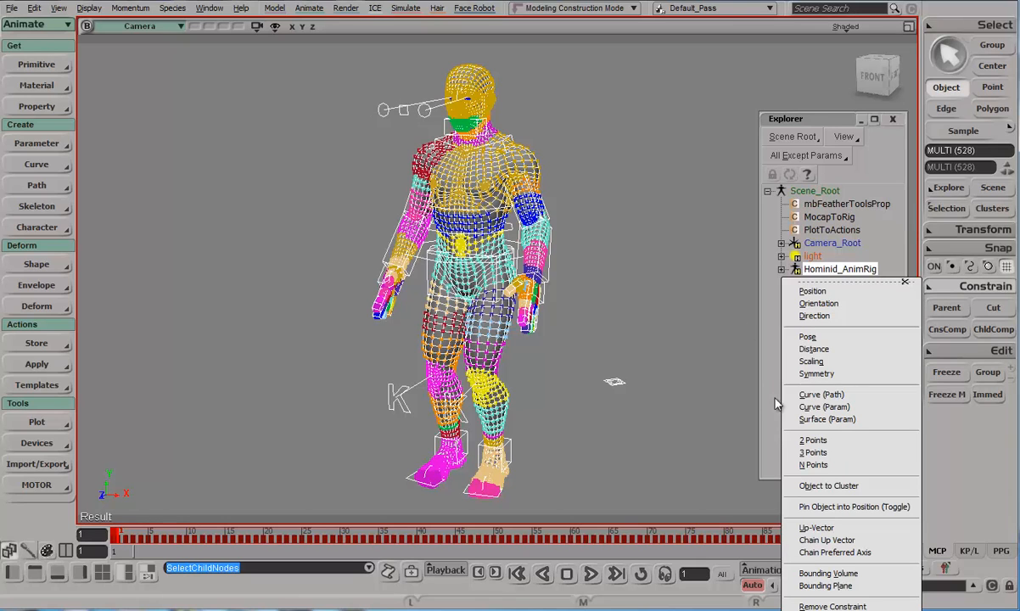
mouse_move(861, 291)
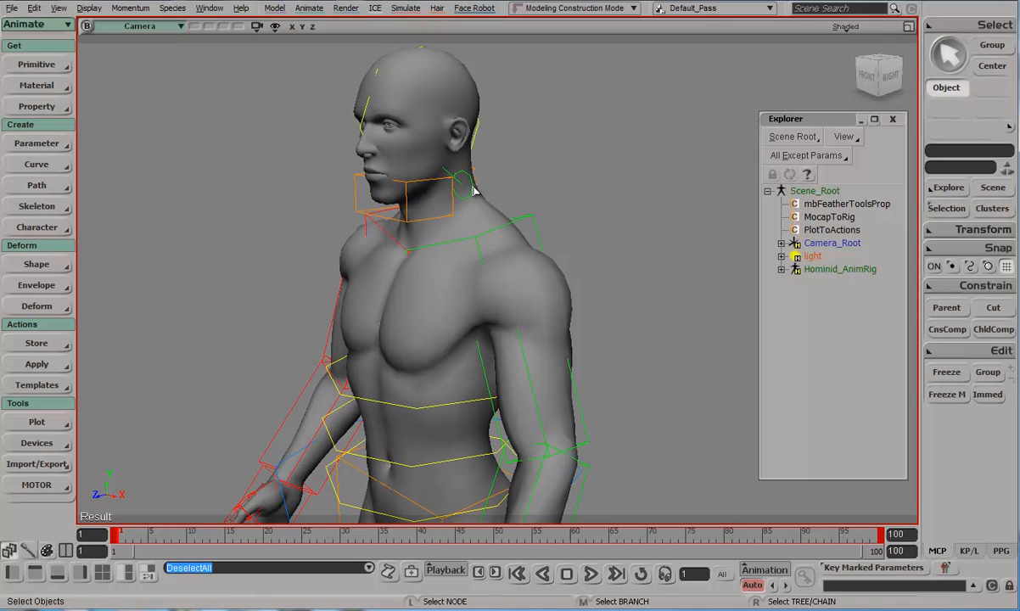
Frame the whole shaded character and show the File > Crosswalk export commands.
left_click(467, 191)
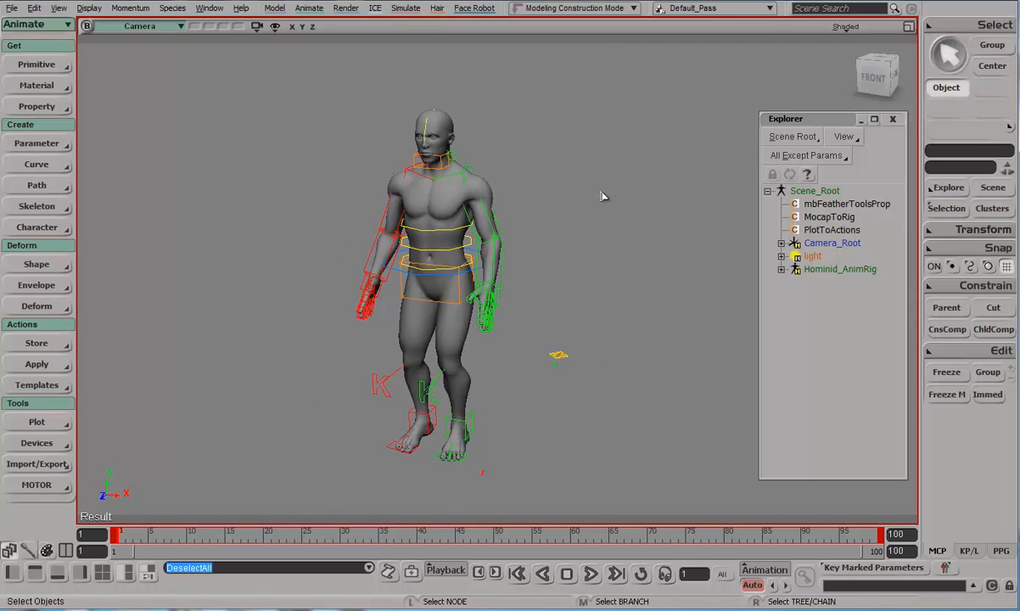
mouse_move(464, 154)
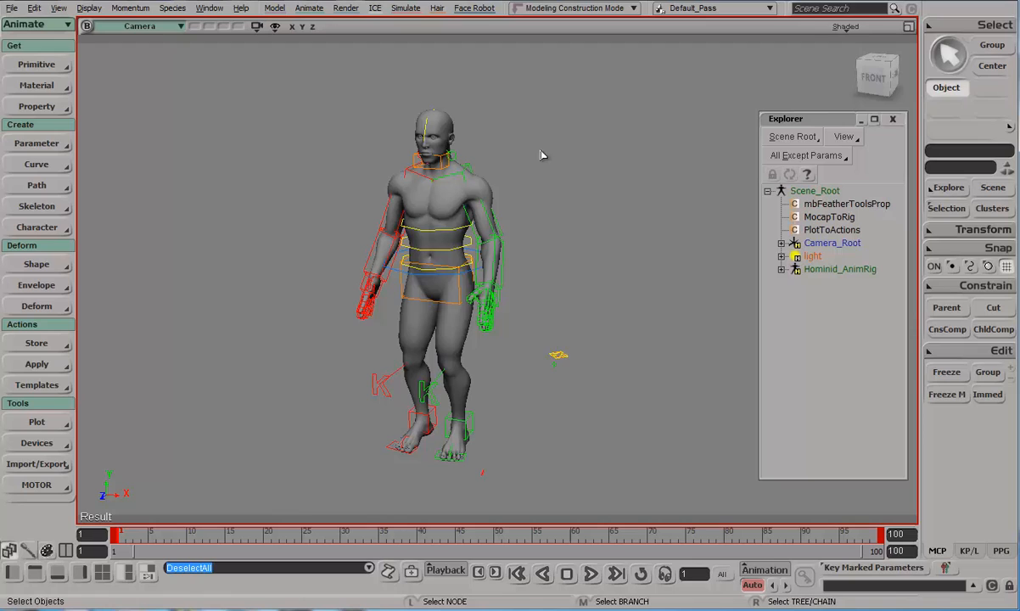
mouse_move(565, 174)
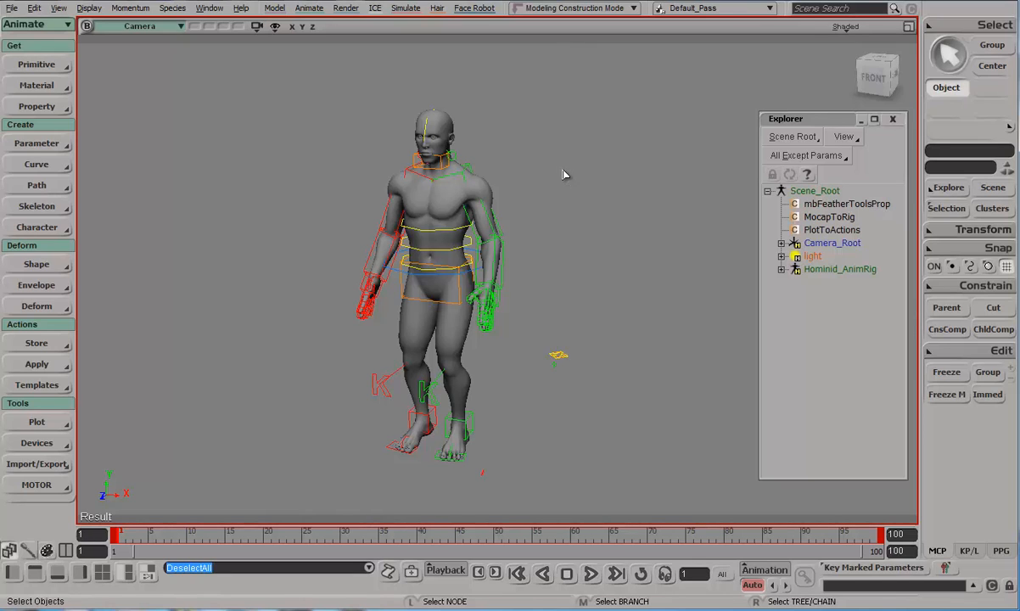
mouse_move(164, 98)
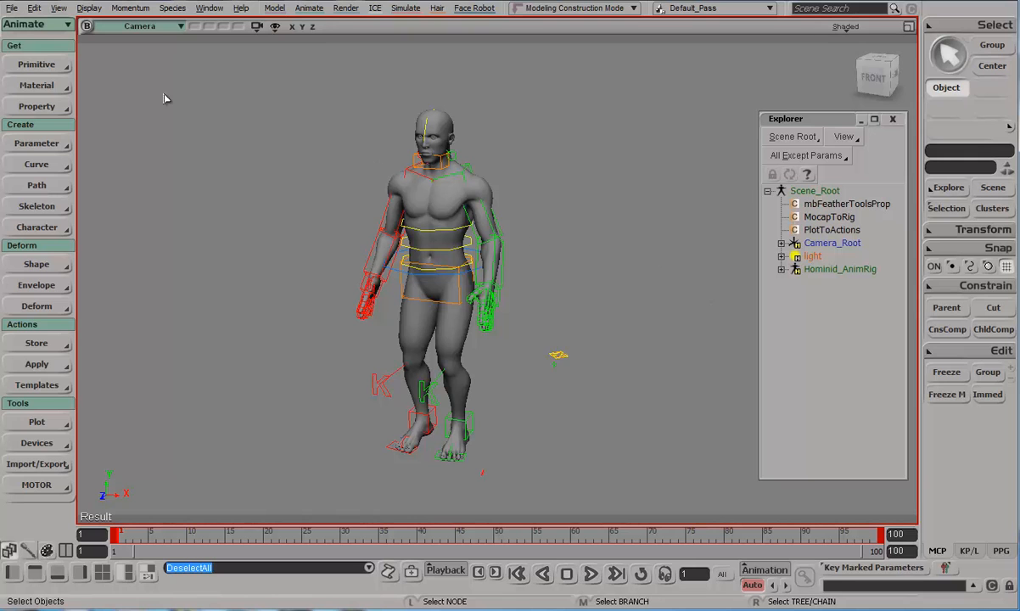
left_click(11, 11)
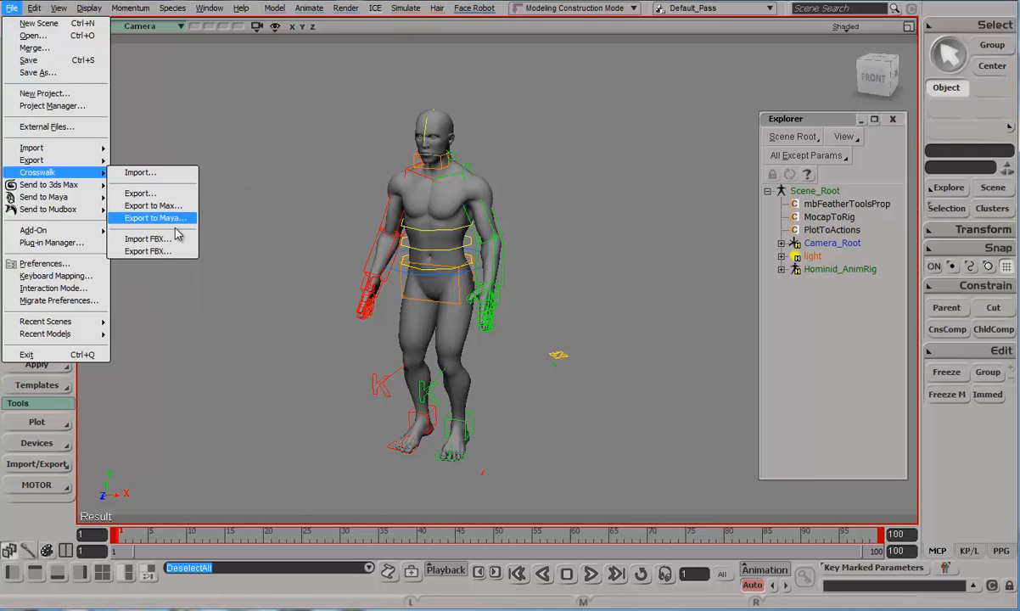
Export the character as Test2.fbx into the Models folder in FBX 2013 format.
left_click(148, 251)
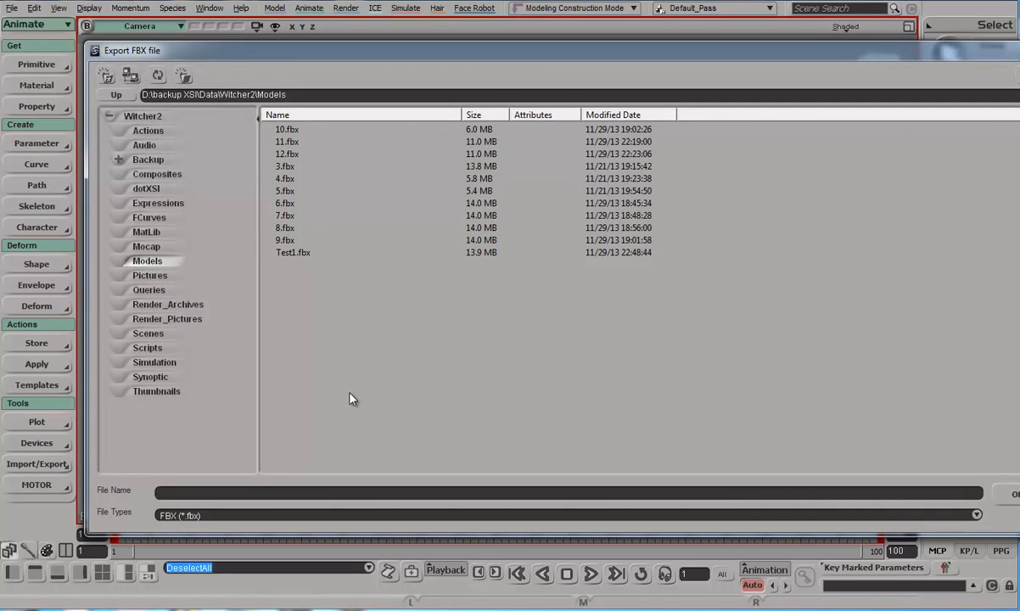
left_click(293, 252)
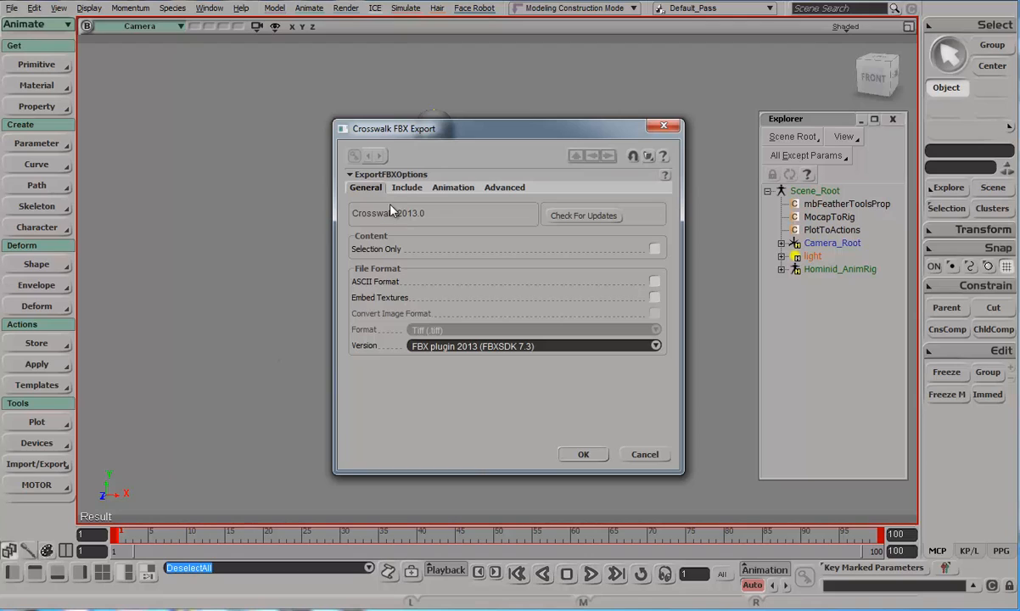
mouse_move(411, 146)
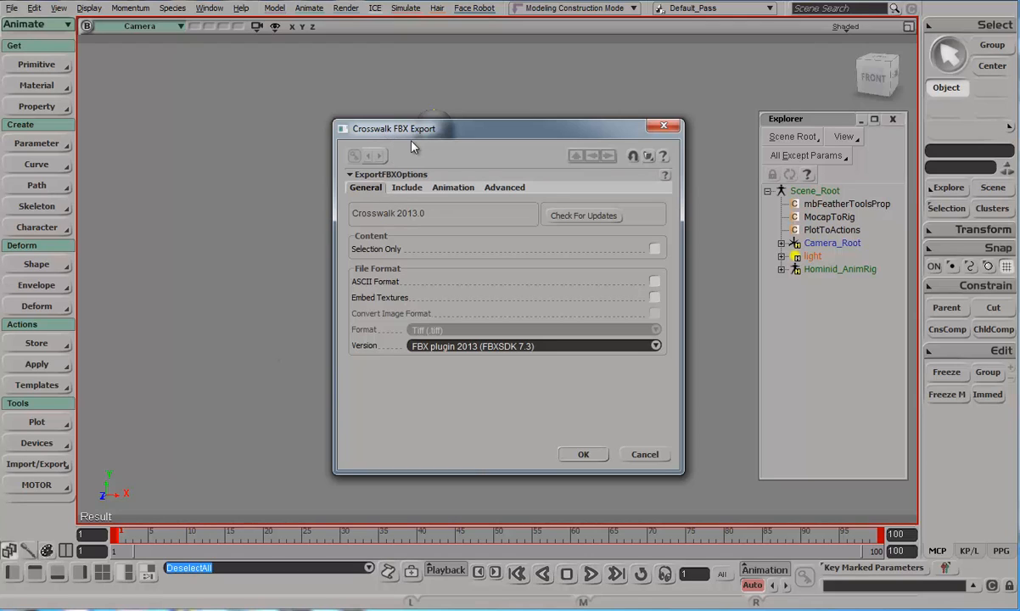
mouse_move(416, 239)
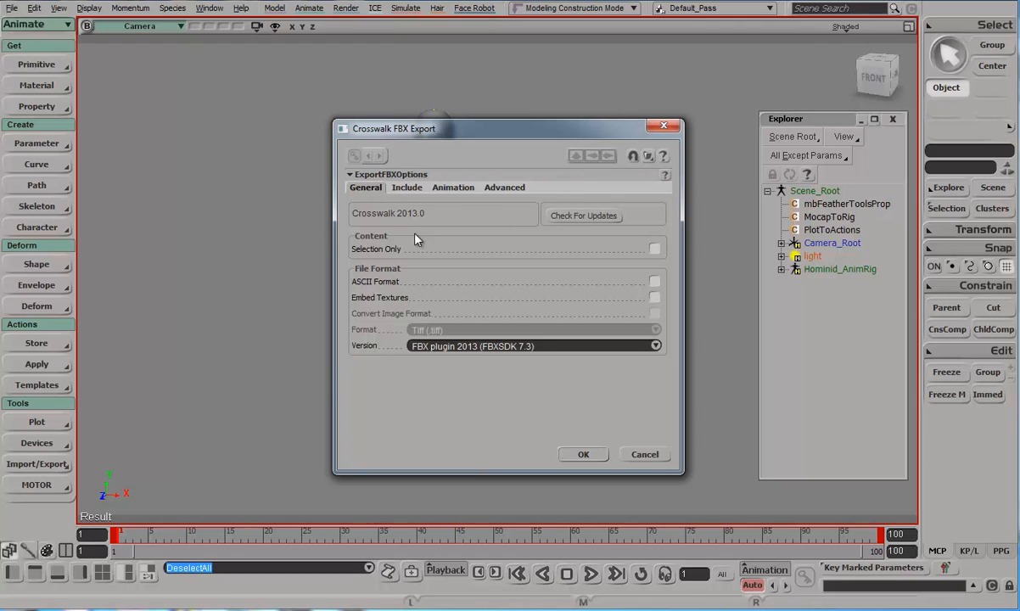
mouse_move(555, 420)
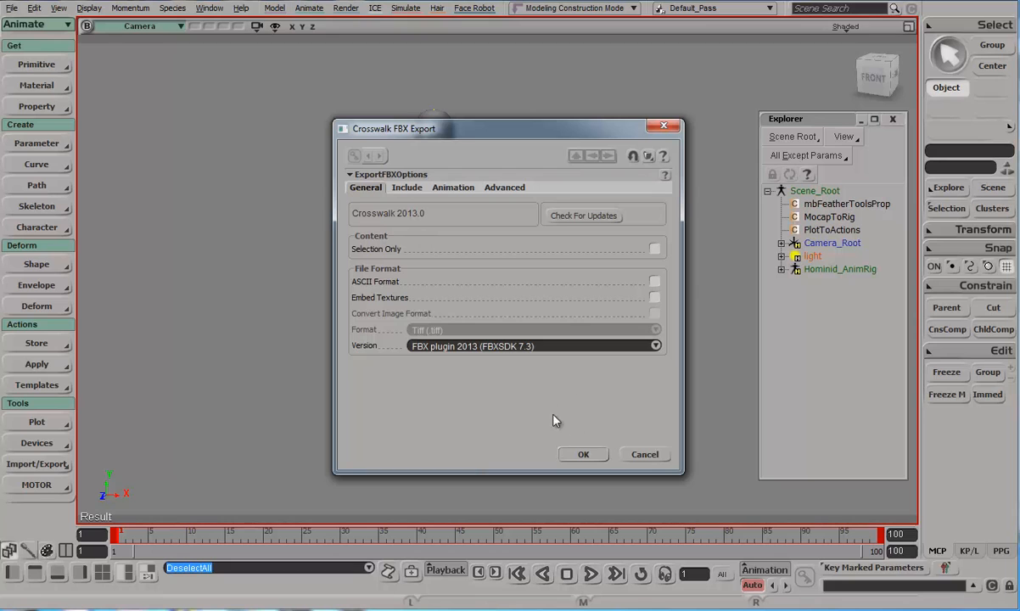
left_click(583, 454)
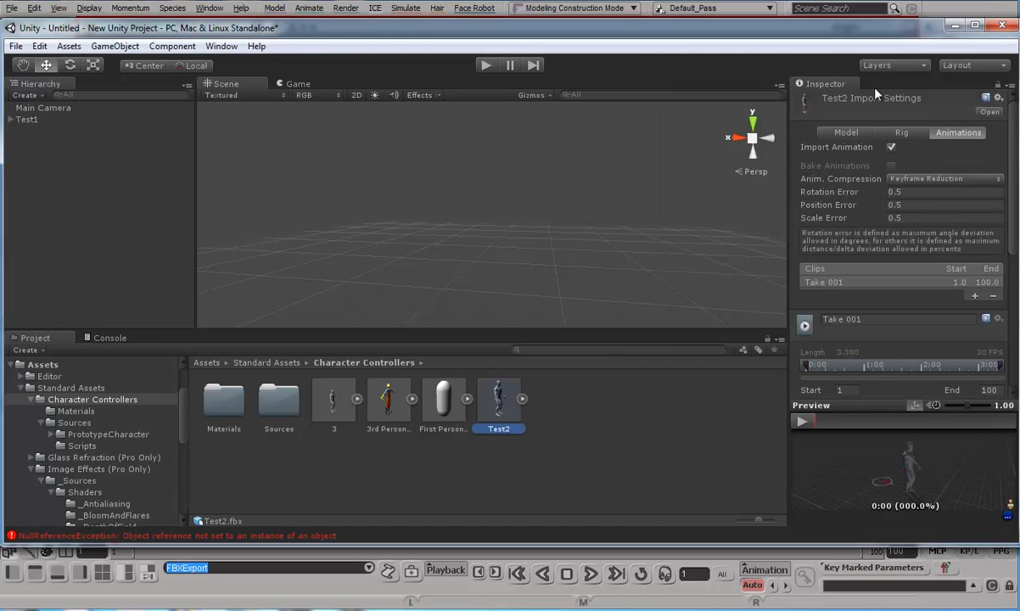
Set the Test2 model import scale factor to 1.
left_click(845, 133)
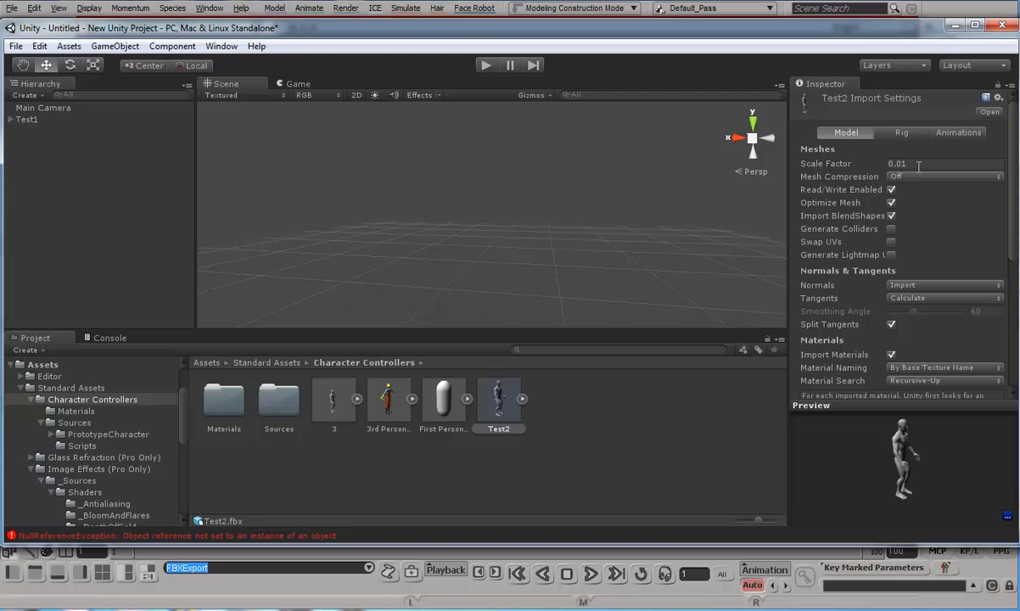
left_click(917, 164)
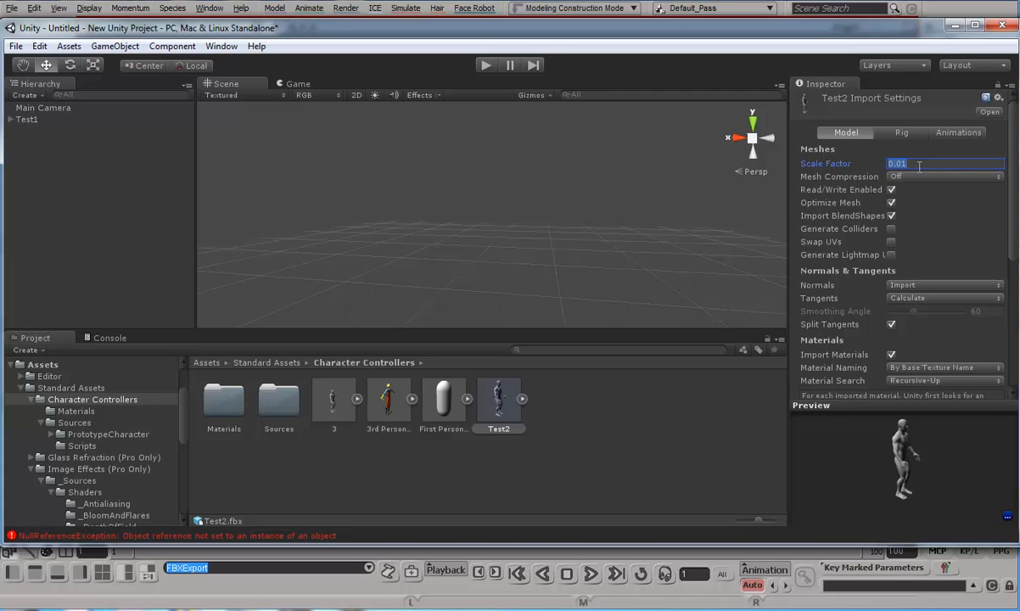
type("1")
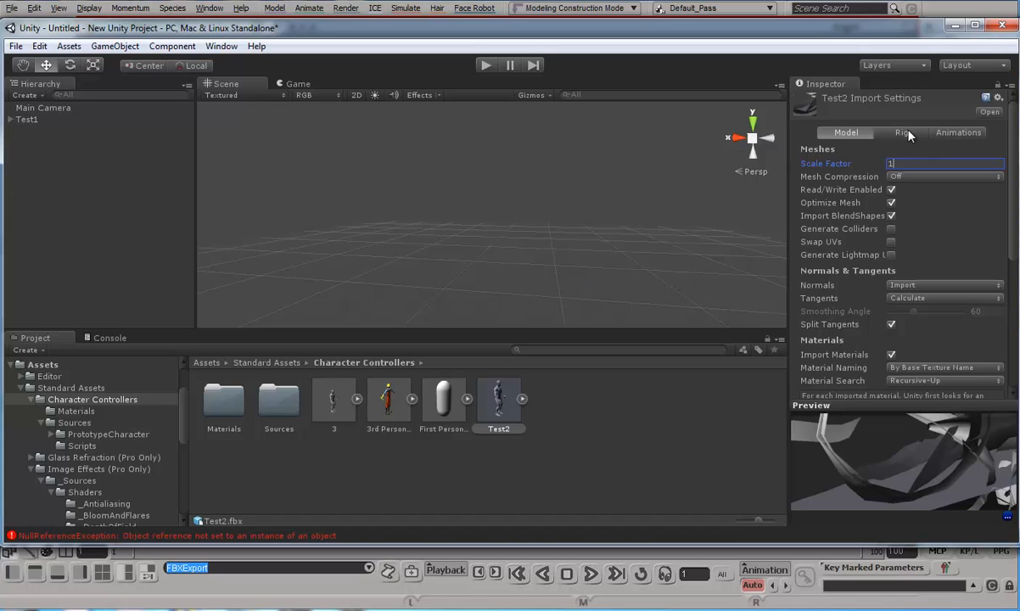
Switch Test2 to a Legacy rig and set its Take 001 clip to loop.
left_click(910, 132)
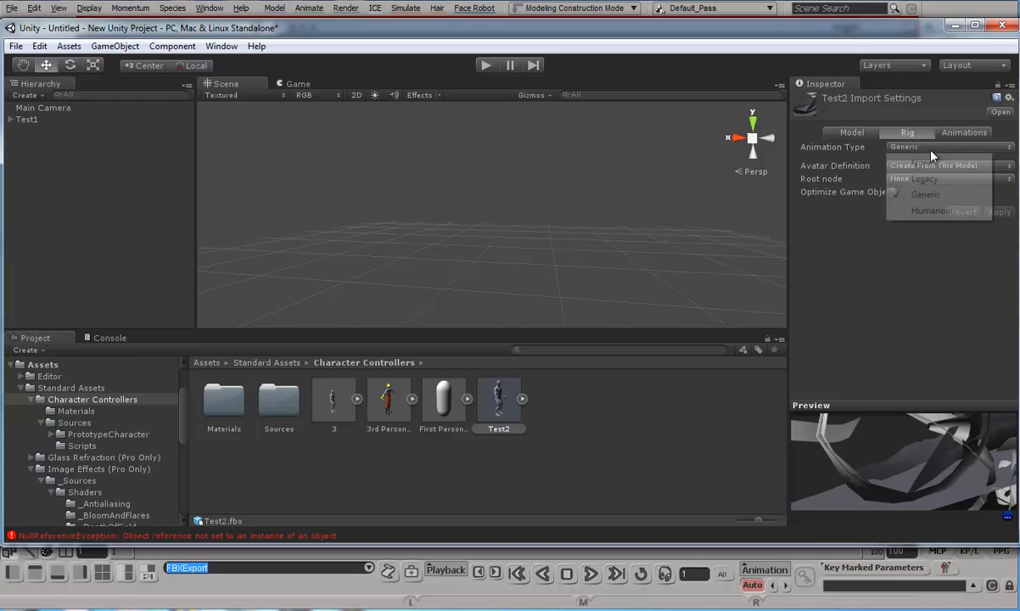
left_click(925, 178)
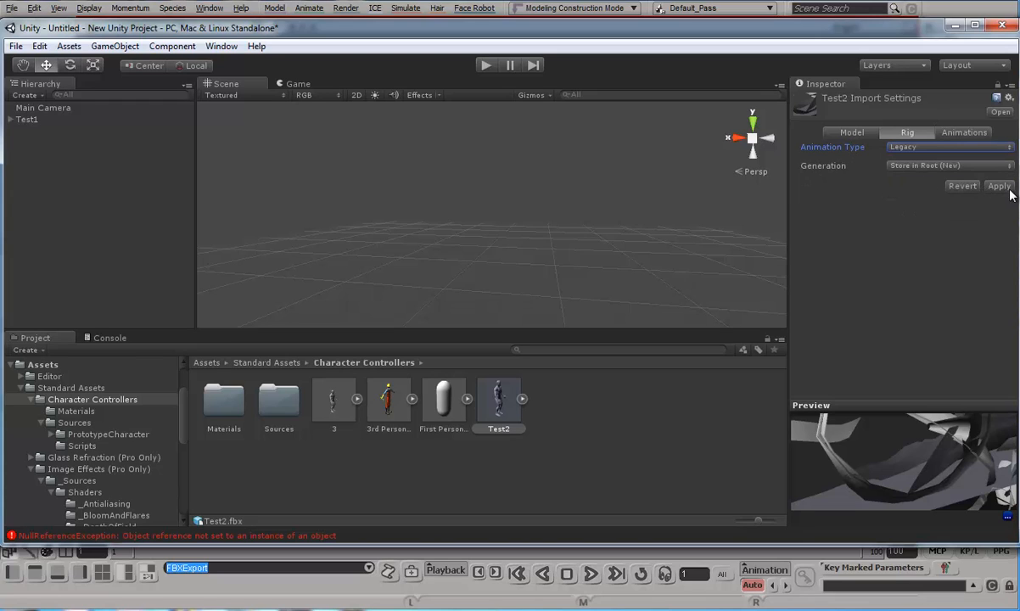
left_click(999, 186)
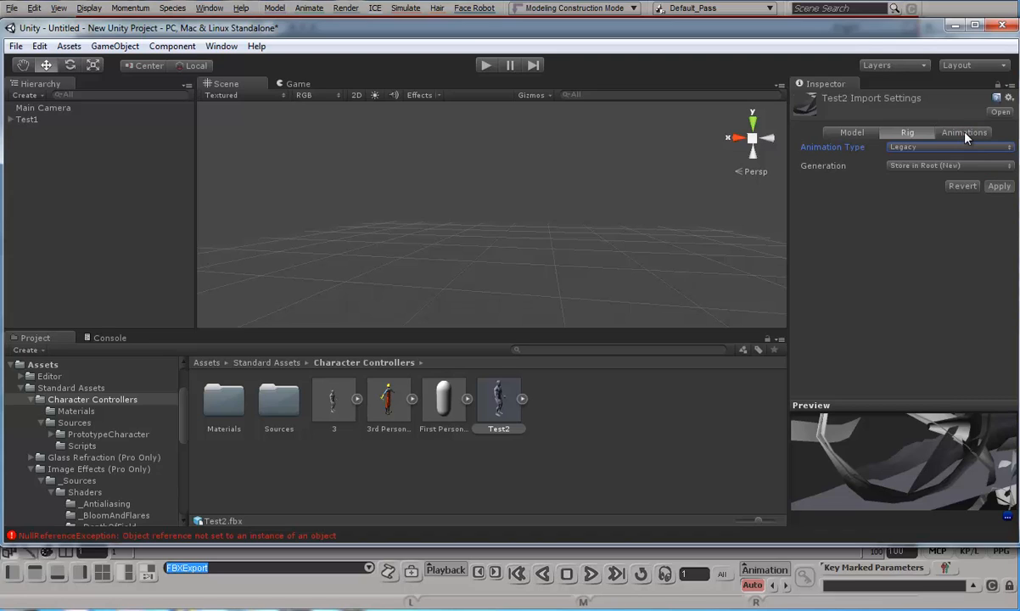
left_click(976, 132)
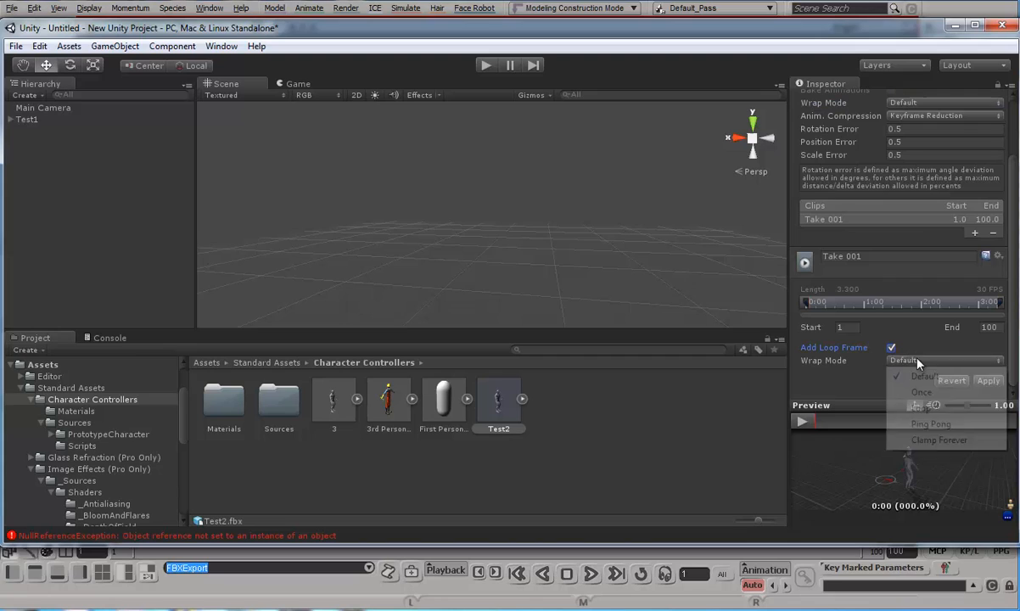
left_click(918, 403)
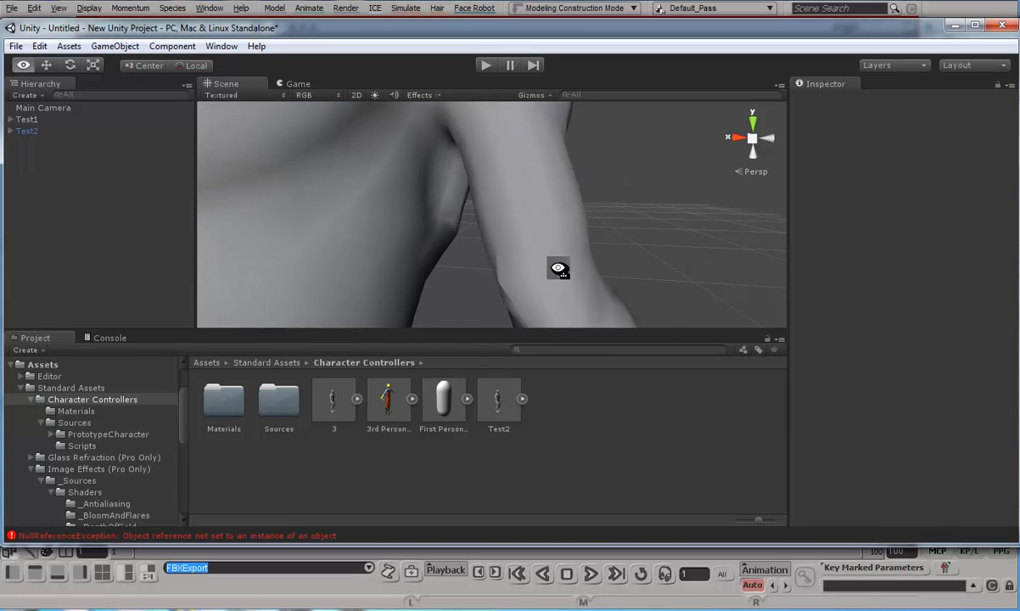
Orbit around the Test2 character to inspect its arm, torso and chest.
left_click_drag(558, 269, 737, 248)
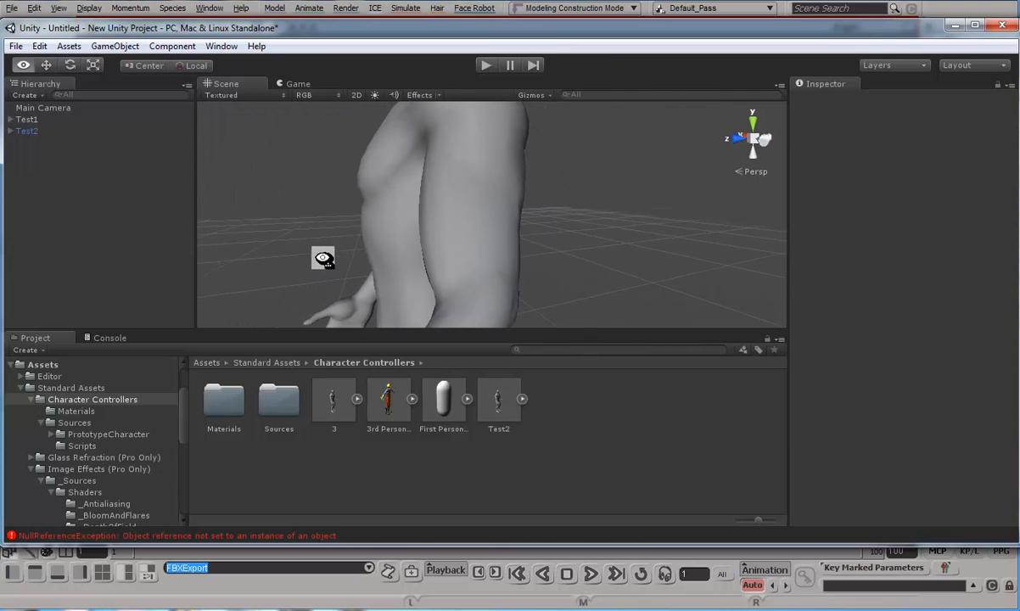
left_click_drag(322, 258, 475, 260)
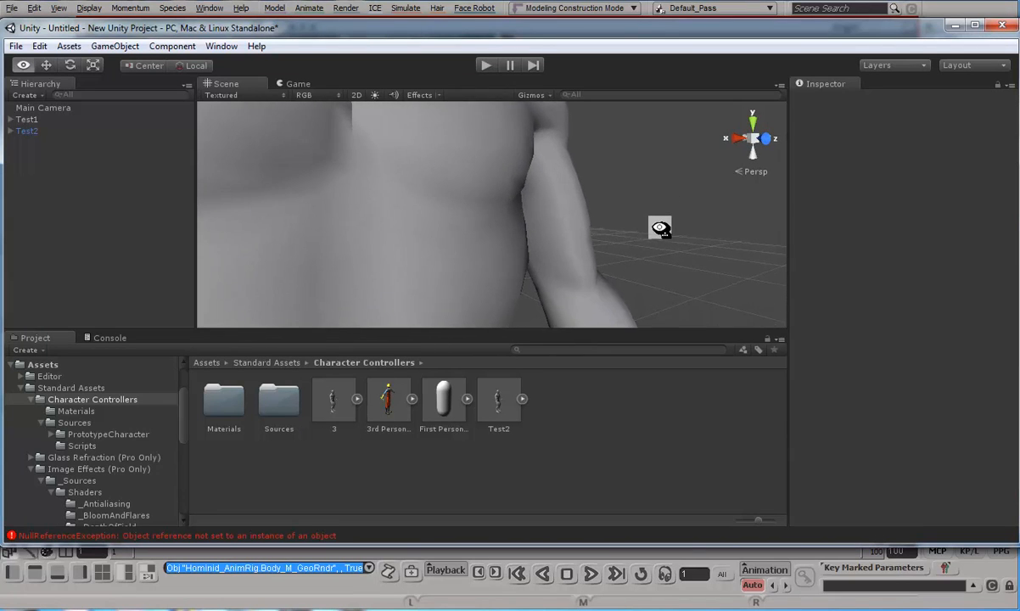
left_click_drag(660, 228, 367, 284)
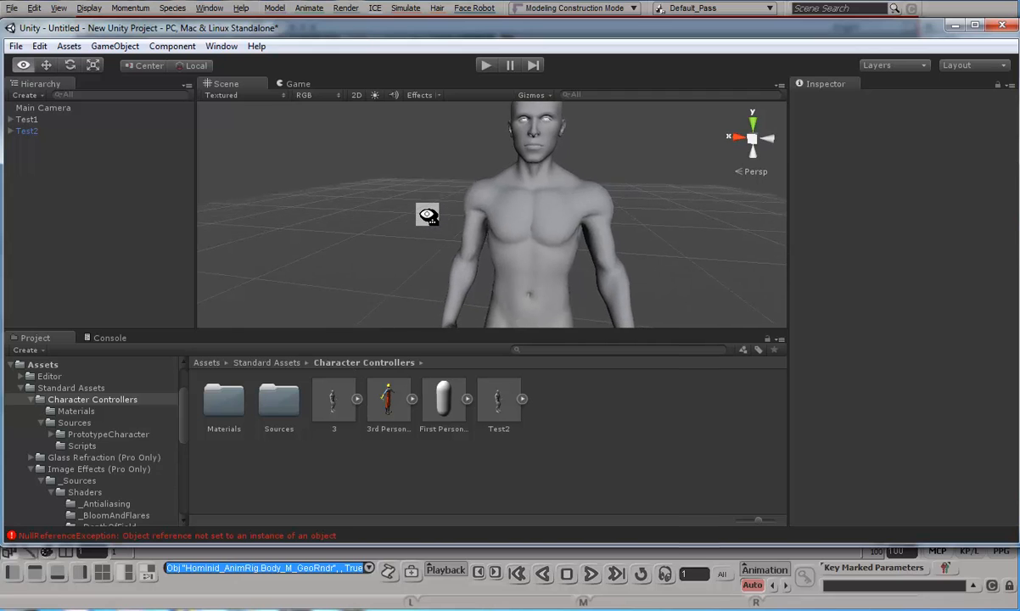
left_click(334, 403)
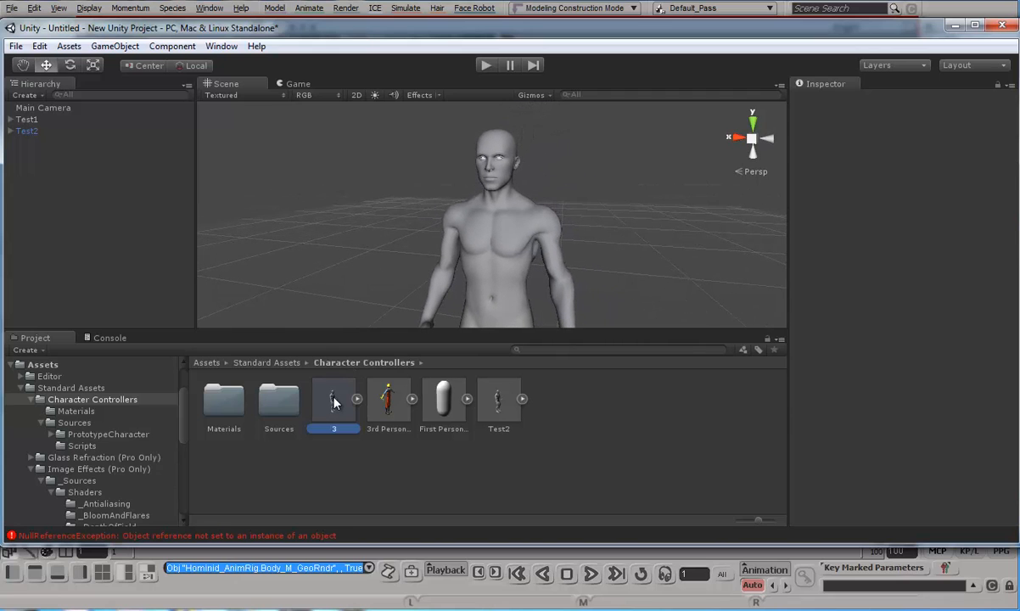
Place the 3 model in the scene and orbit to frame both characters together.
left_click(333, 400)
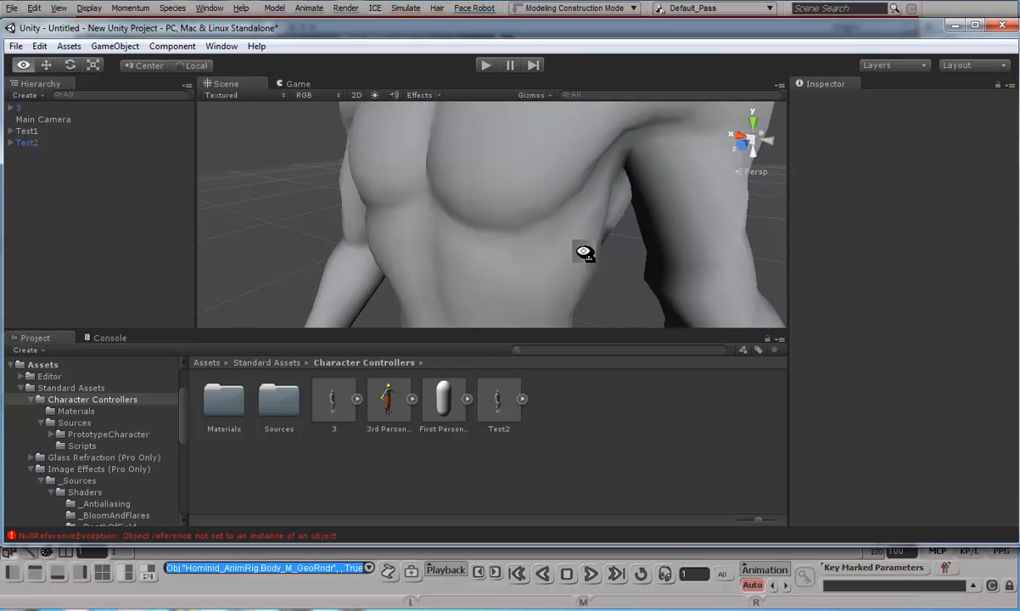
left_click_drag(584, 252, 428, 273)
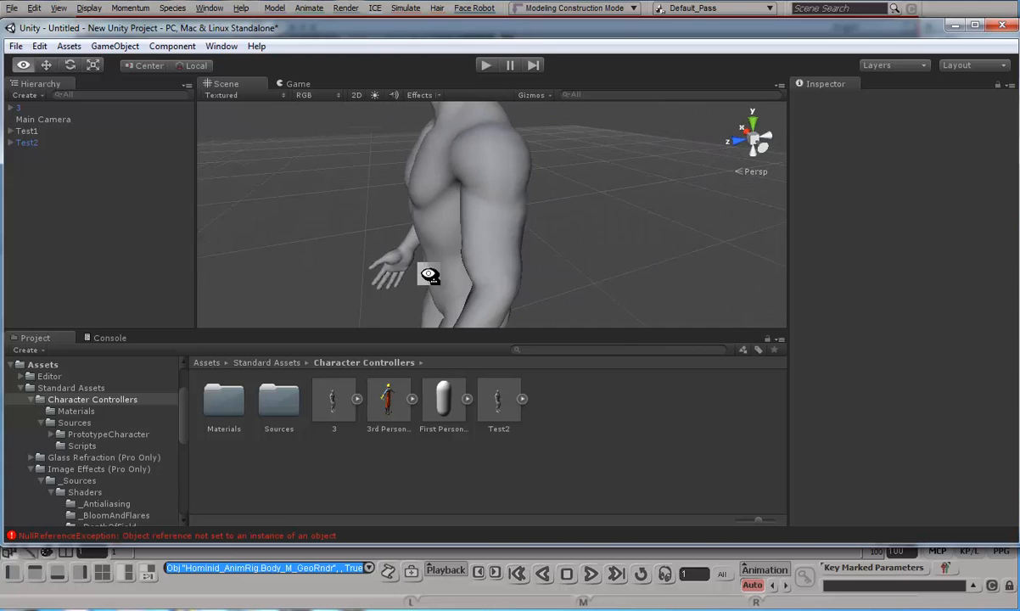
left_click_drag(429, 274, 666, 264)
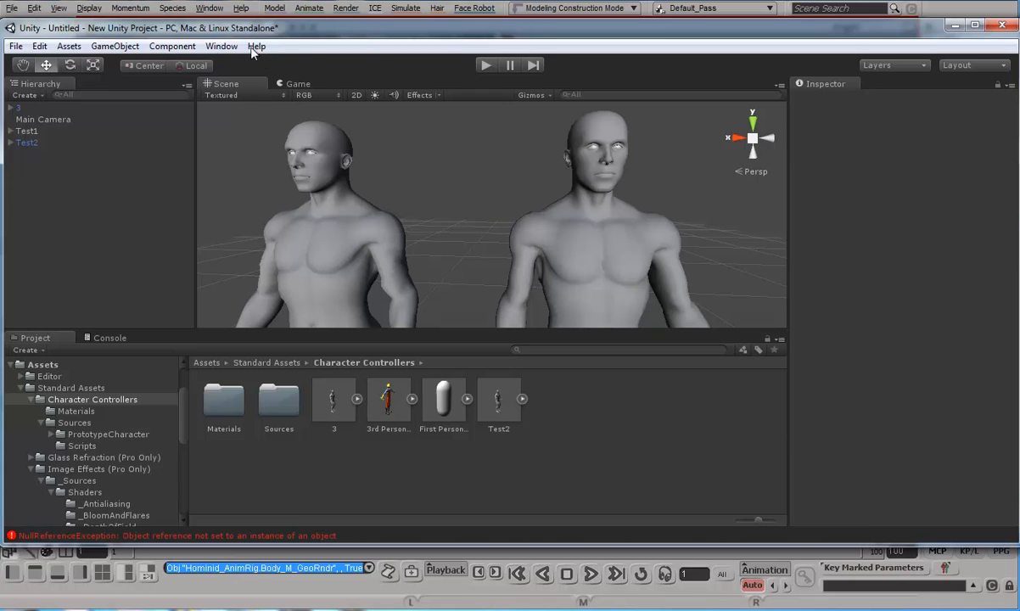
In Quality settings, set Blend Weights to 2 Bones, then 1 Bone.
left_click(37, 46)
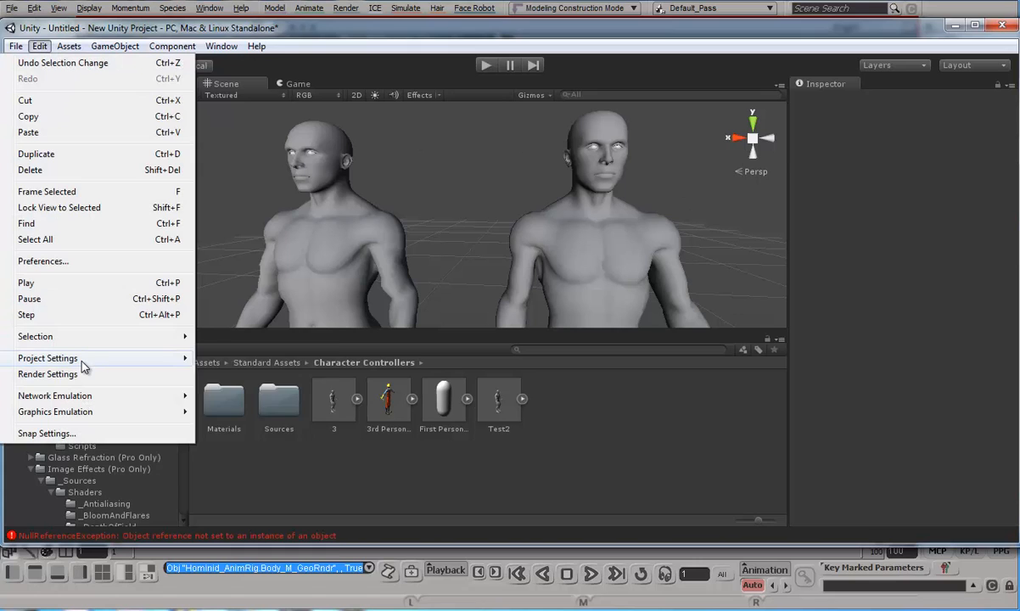
left_click(47, 358)
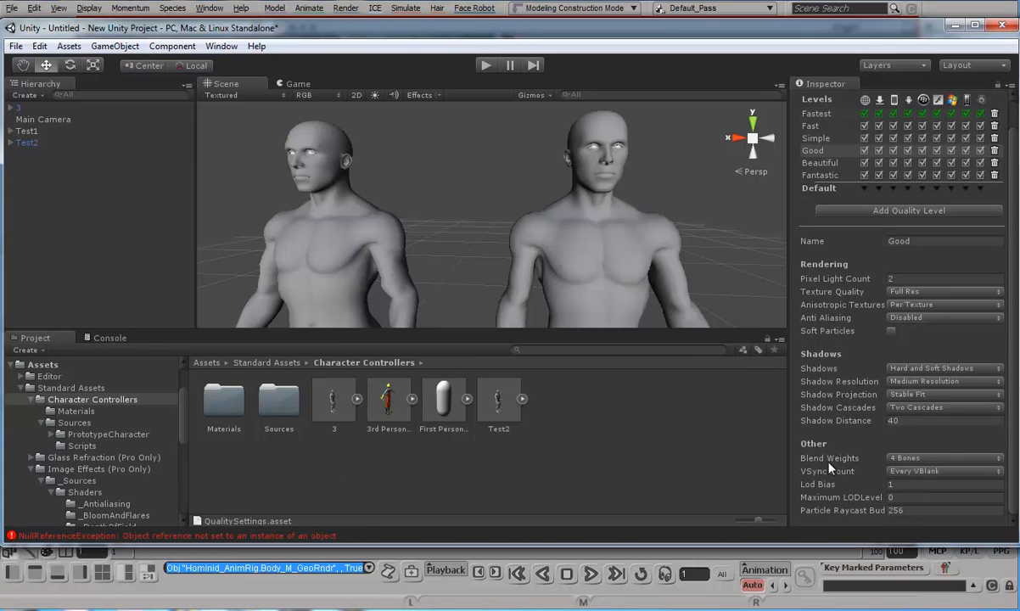
mouse_move(851, 471)
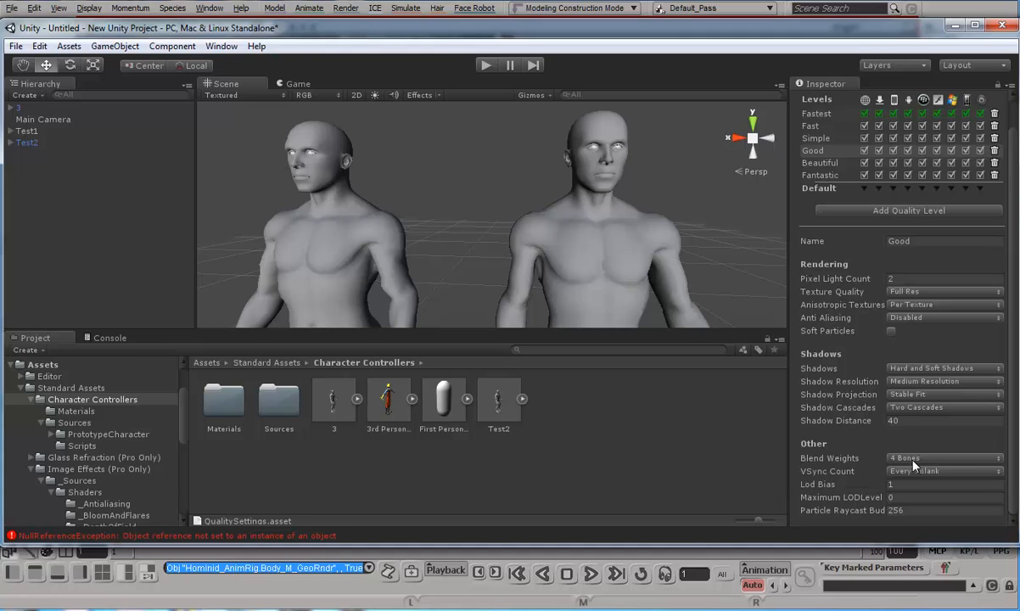
left_click(942, 457)
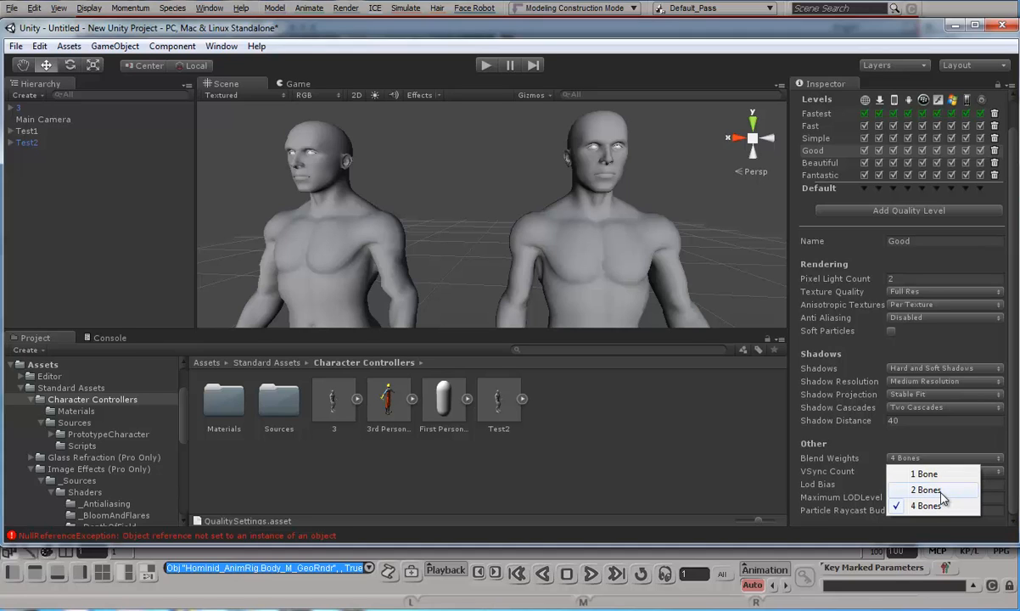
left_click(924, 489)
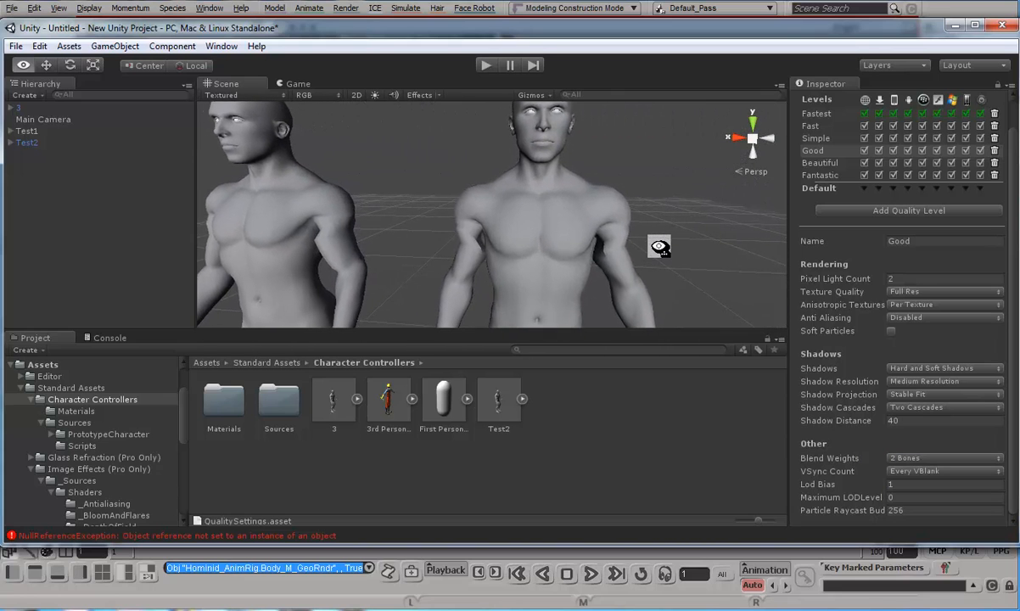
left_click(942, 458)
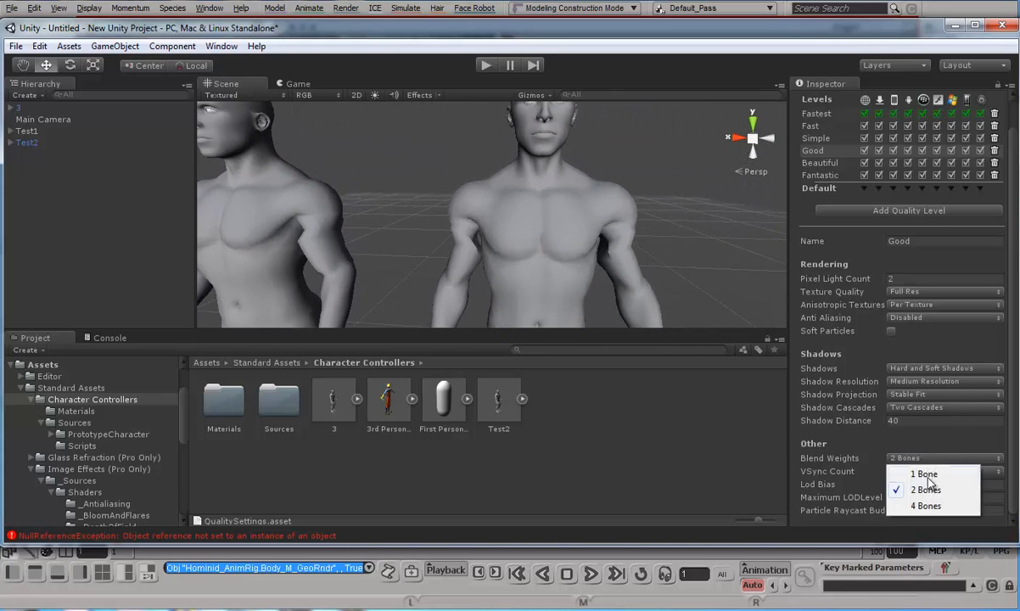
left_click(926, 506)
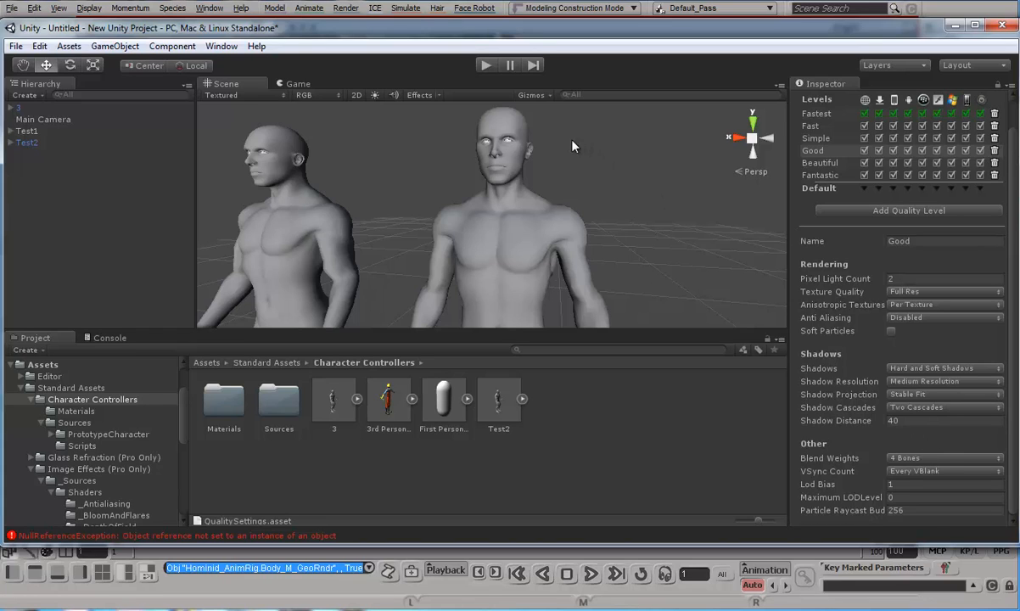
mouse_move(590, 201)
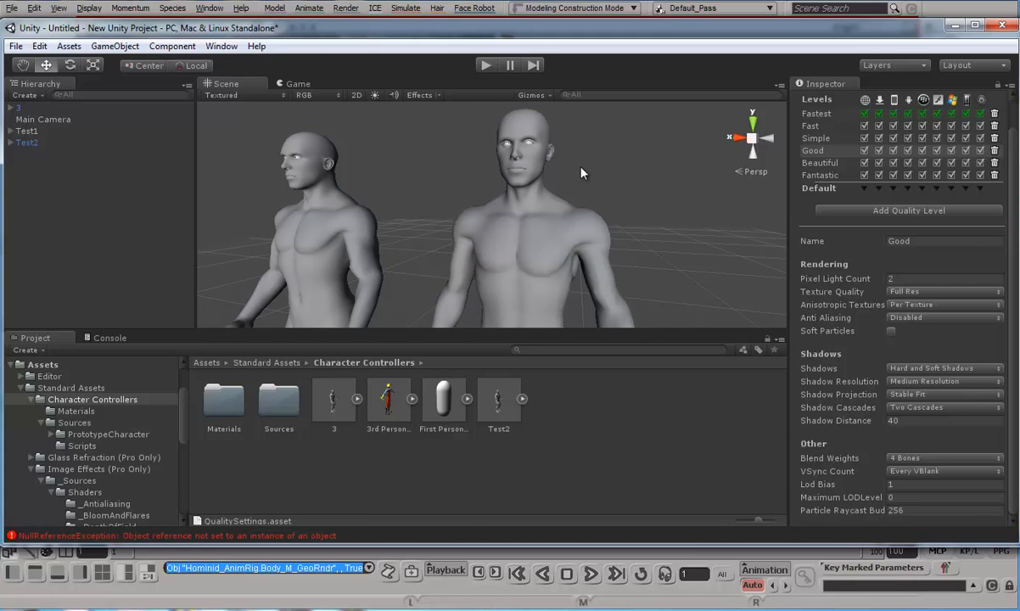
mouse_move(612, 203)
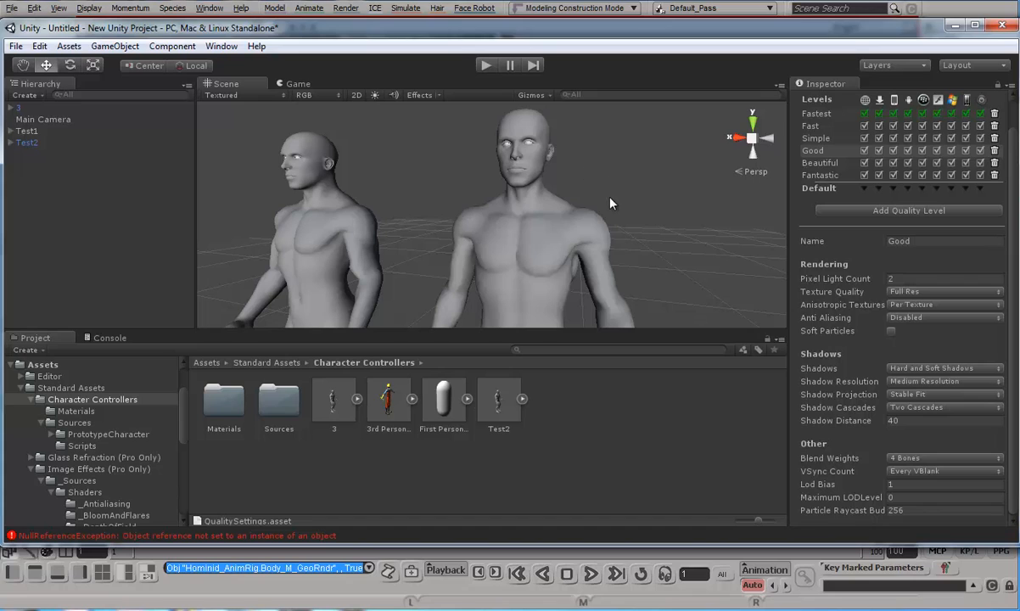
mouse_move(297, 128)
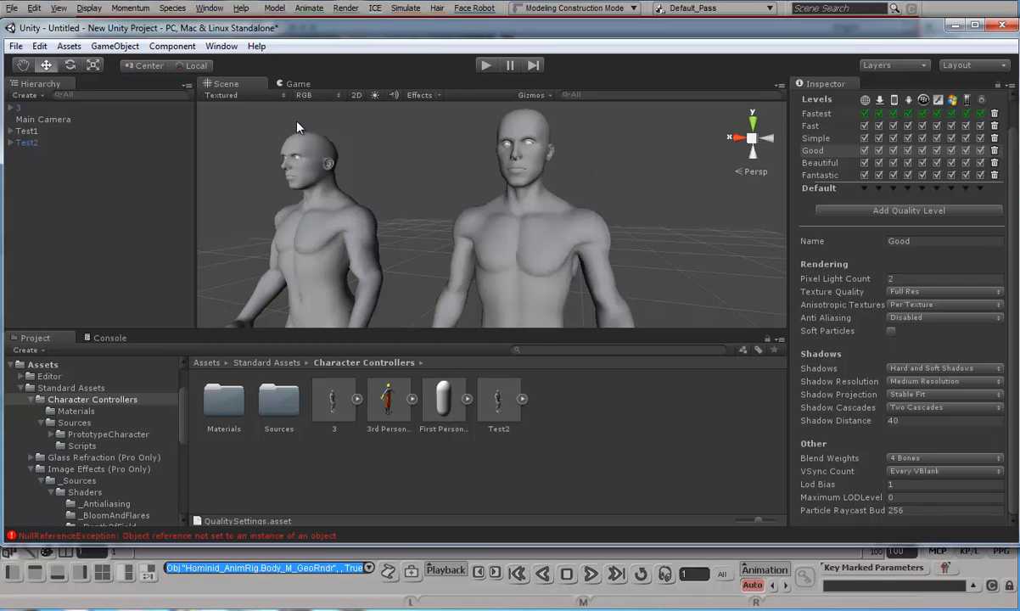
Align the Main Camera with the Scene view so both characters are in shot.
left_click(44, 118)
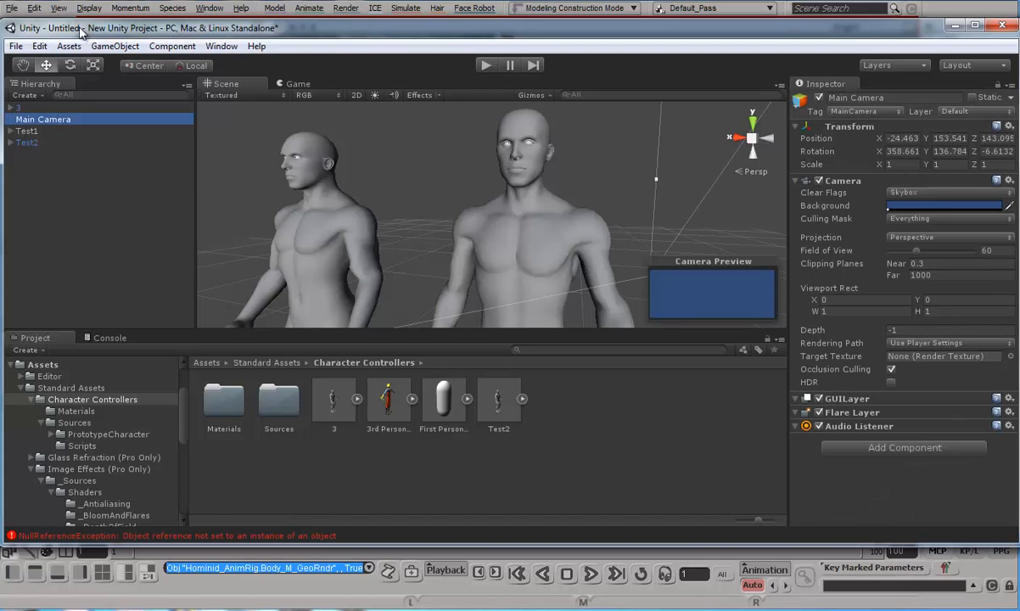
left_click(128, 45)
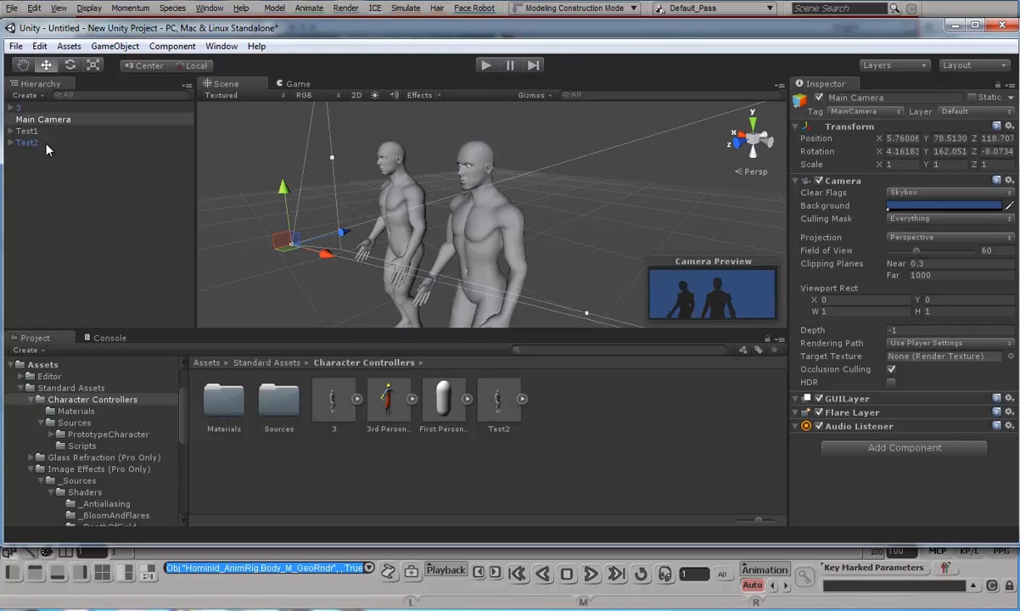
Select and delete the 3 object in the Hierarchy.
left_click(26, 142)
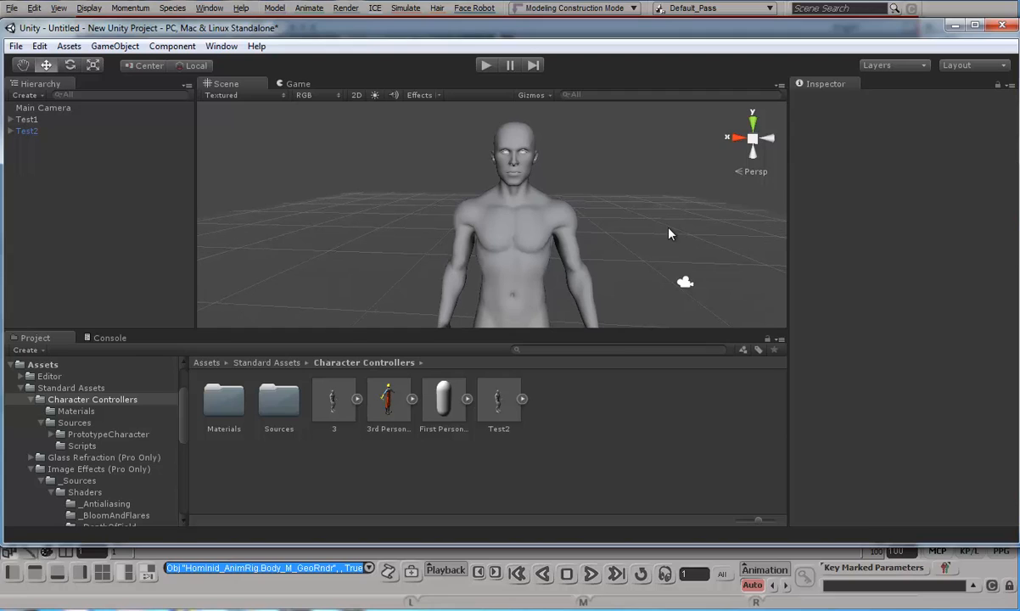
mouse_move(657, 230)
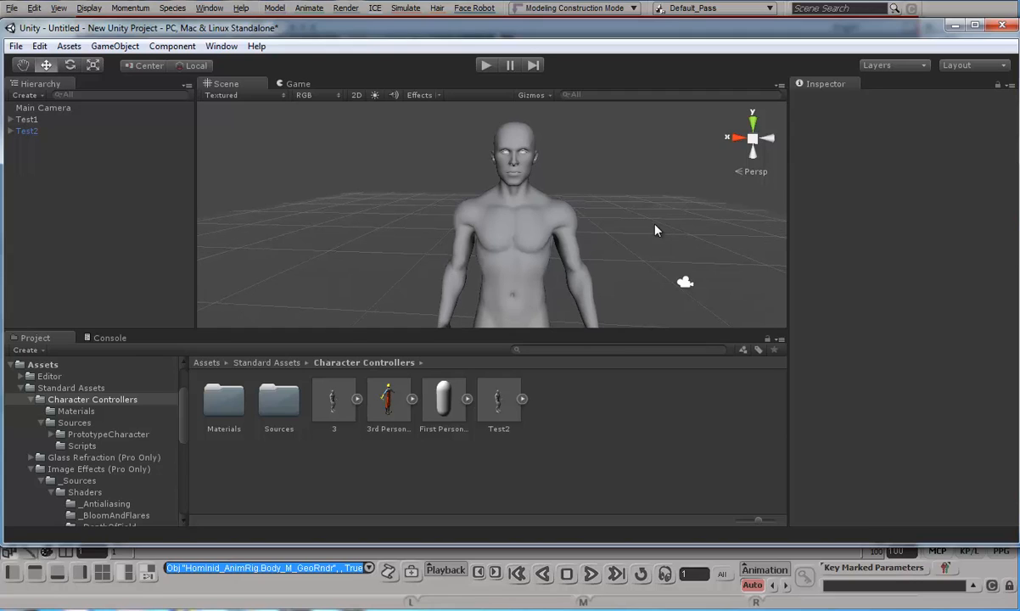